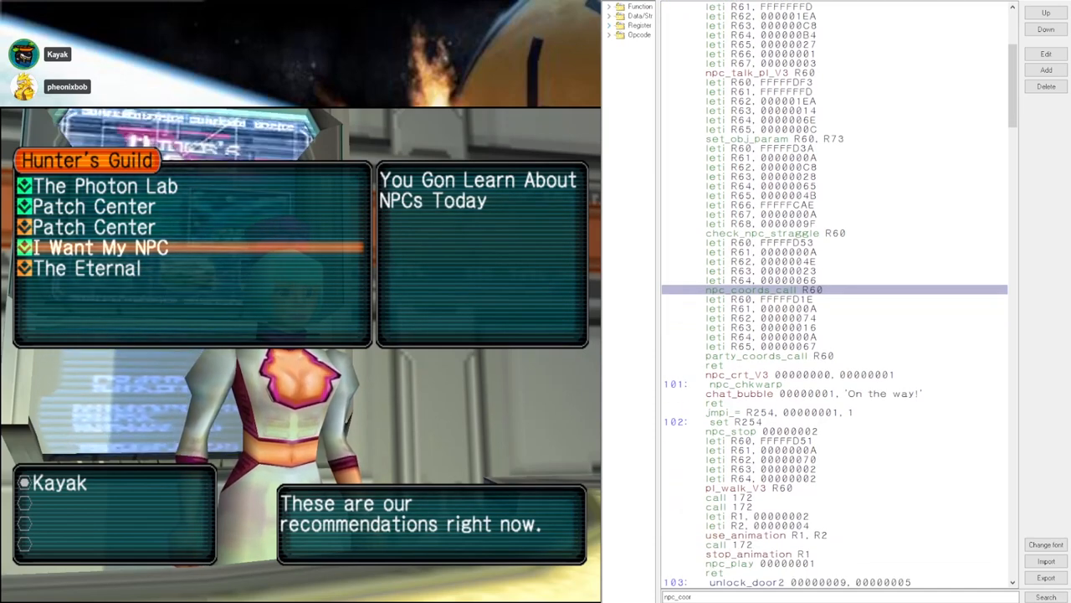
# Scroll the script back to label 0 and expand the function tree panel on the left.
pyautogui.scroll(-3)
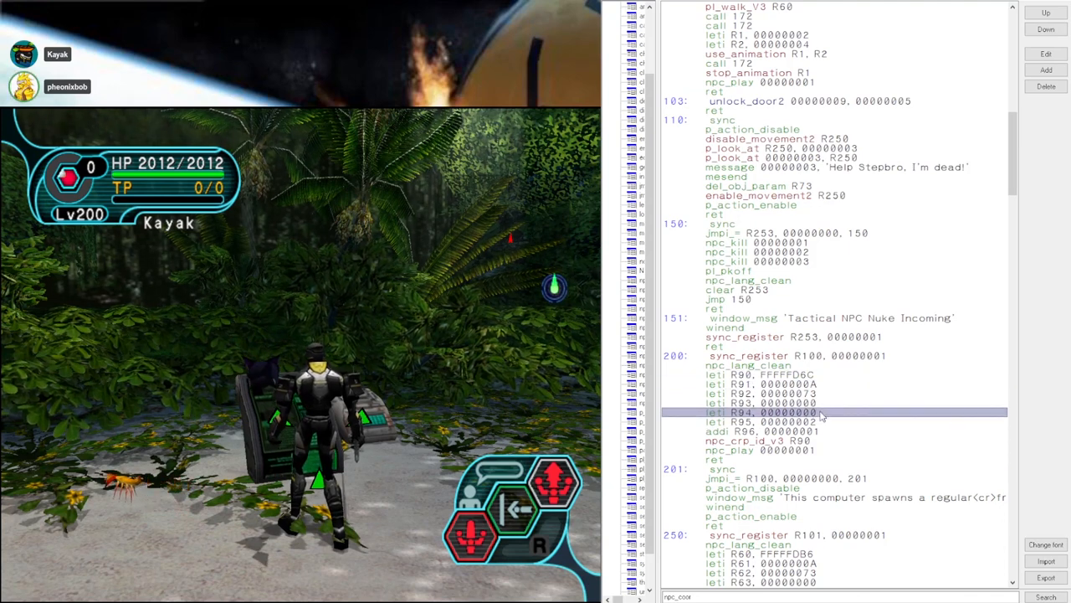
pyautogui.click(820, 422)
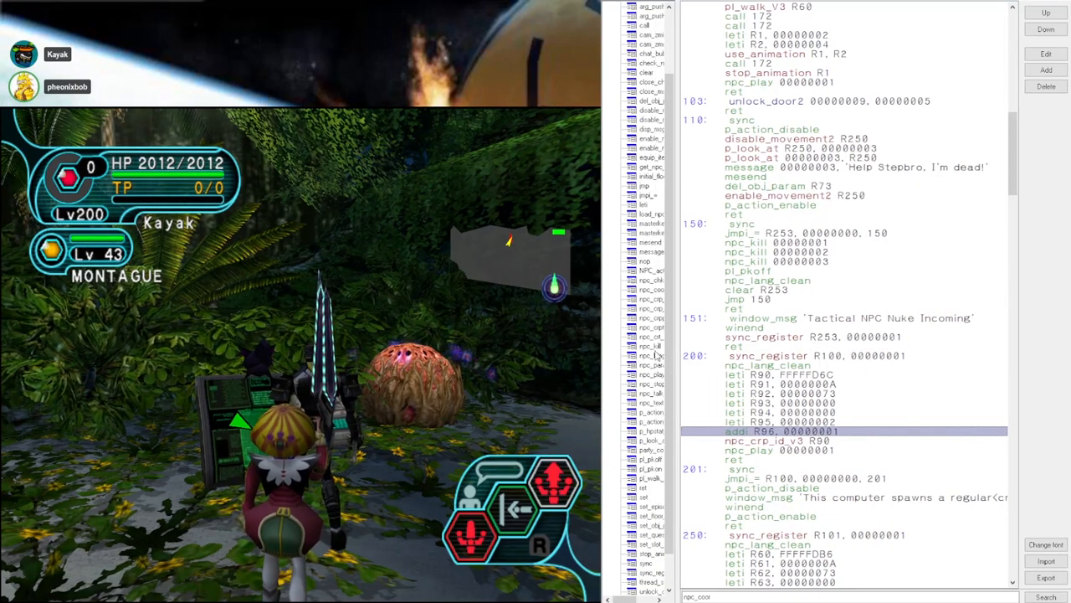
pyautogui.scroll(3)
pyautogui.write('talk_pl_V3')
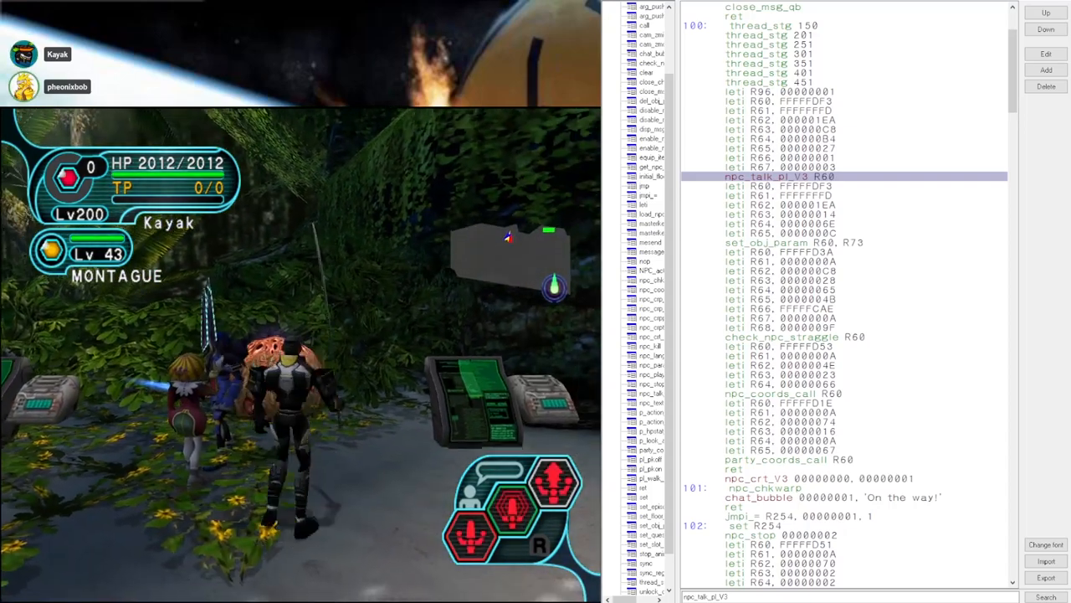
pyautogui.click(795, 241)
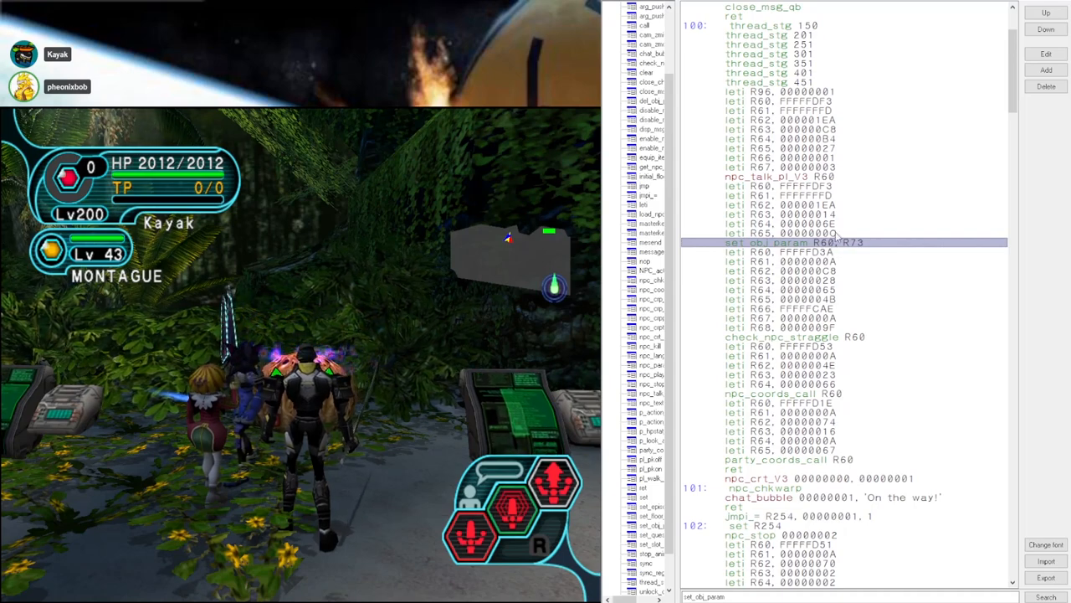
pyautogui.scroll(-3)
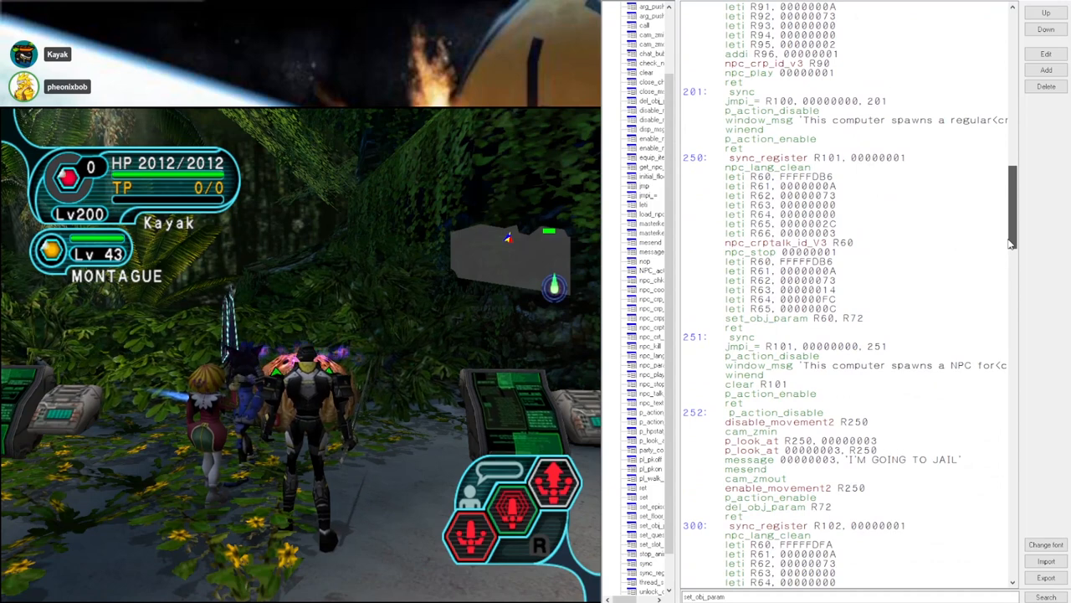
pyautogui.scroll(3)
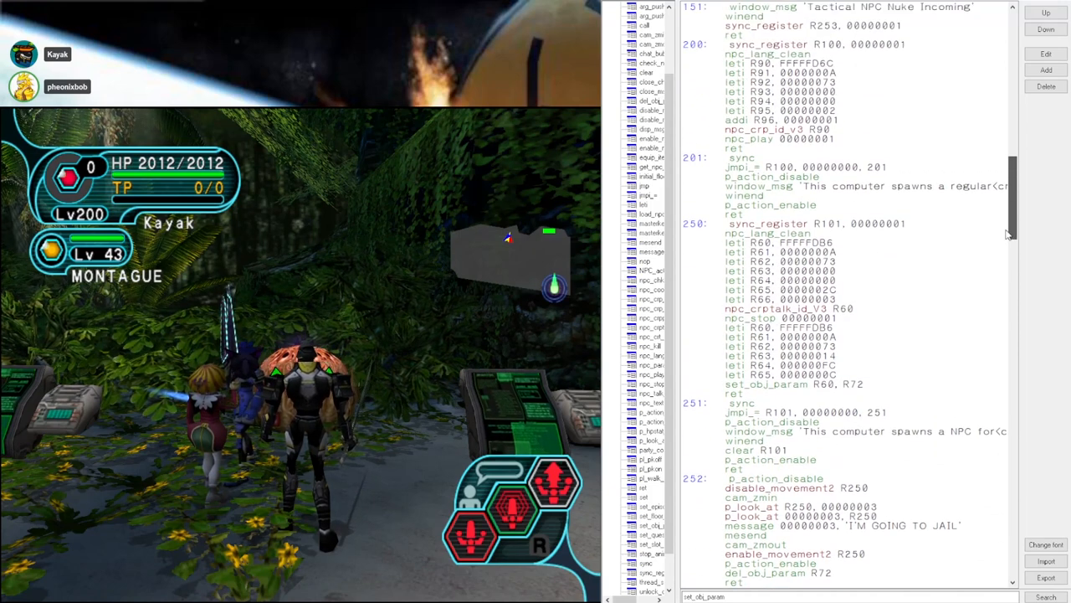
pyautogui.scroll(-3)
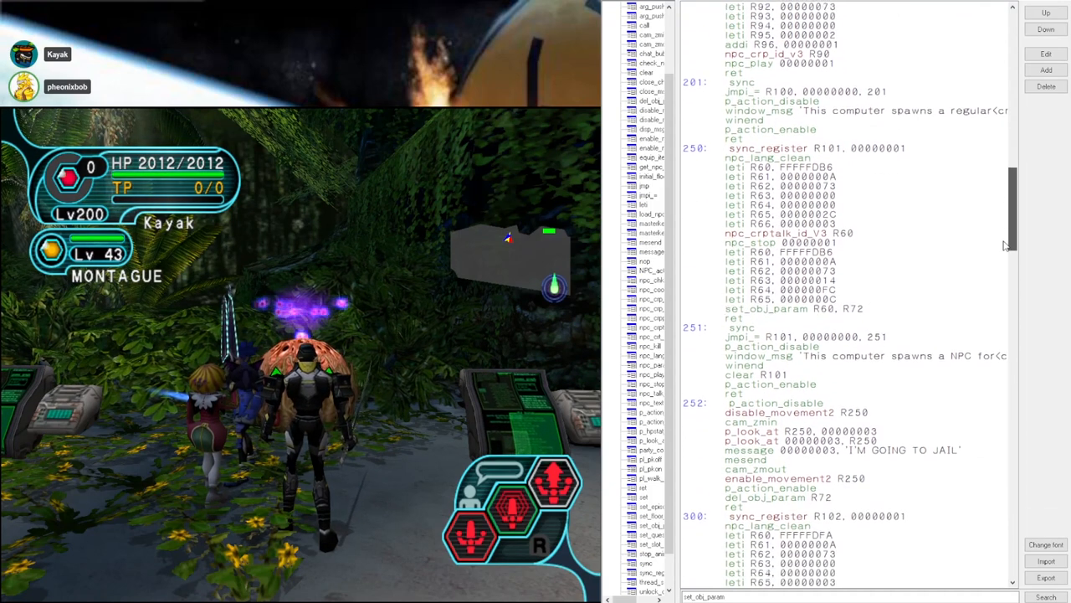
pyautogui.scroll(-3)
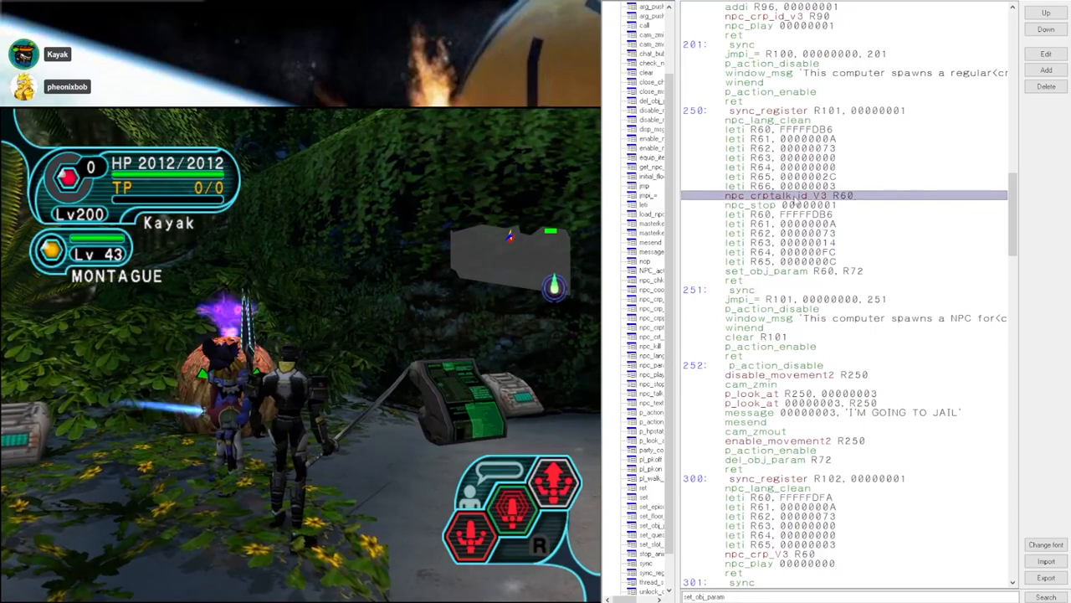
pyautogui.click(795, 158)
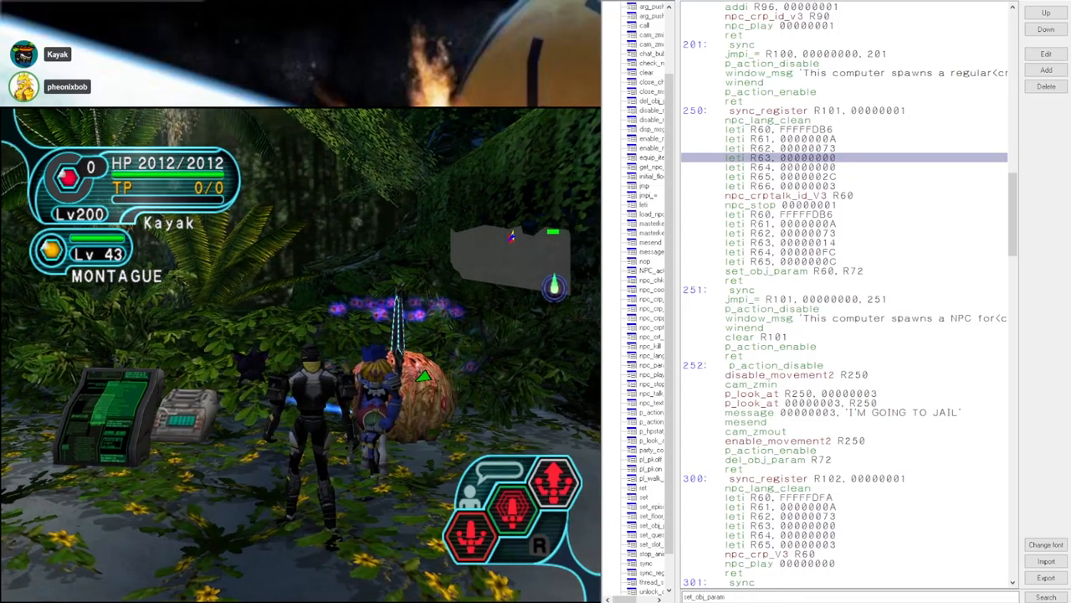
pyautogui.click(803, 393)
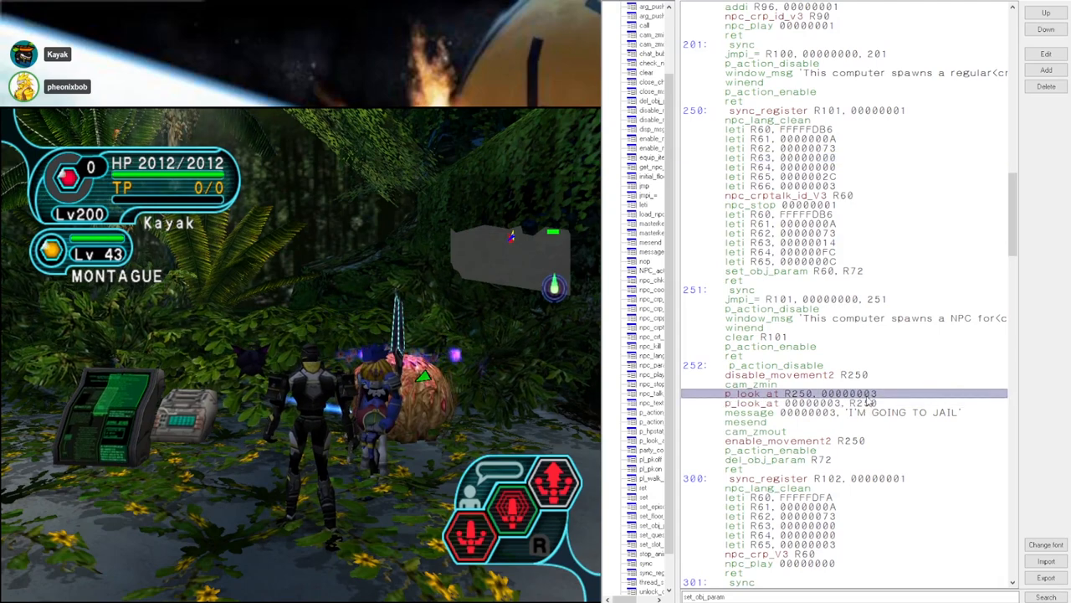
pyautogui.click(795, 402)
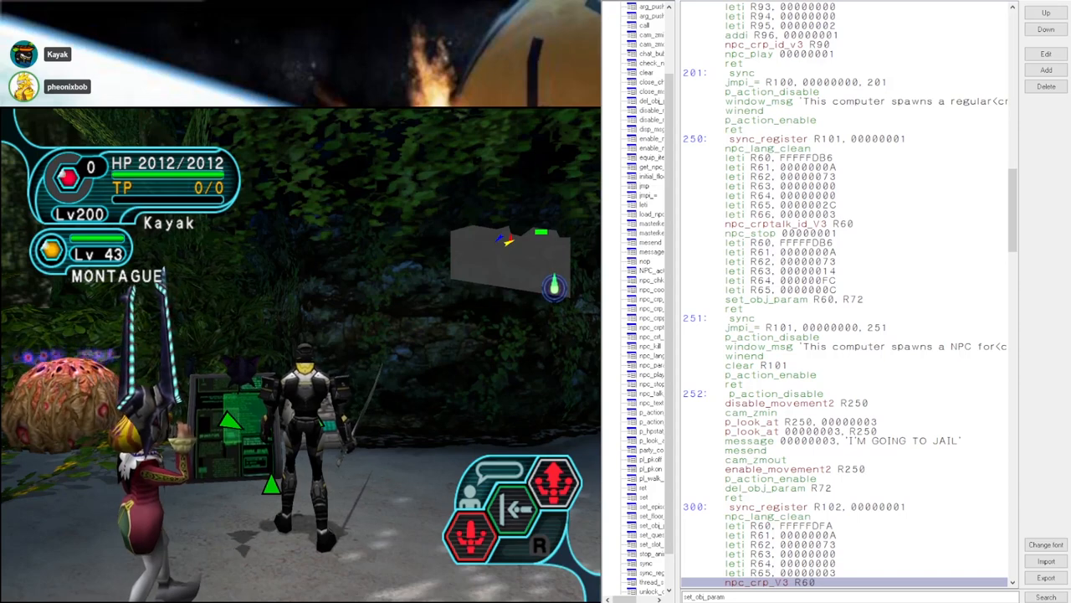
pyautogui.scroll(-3)
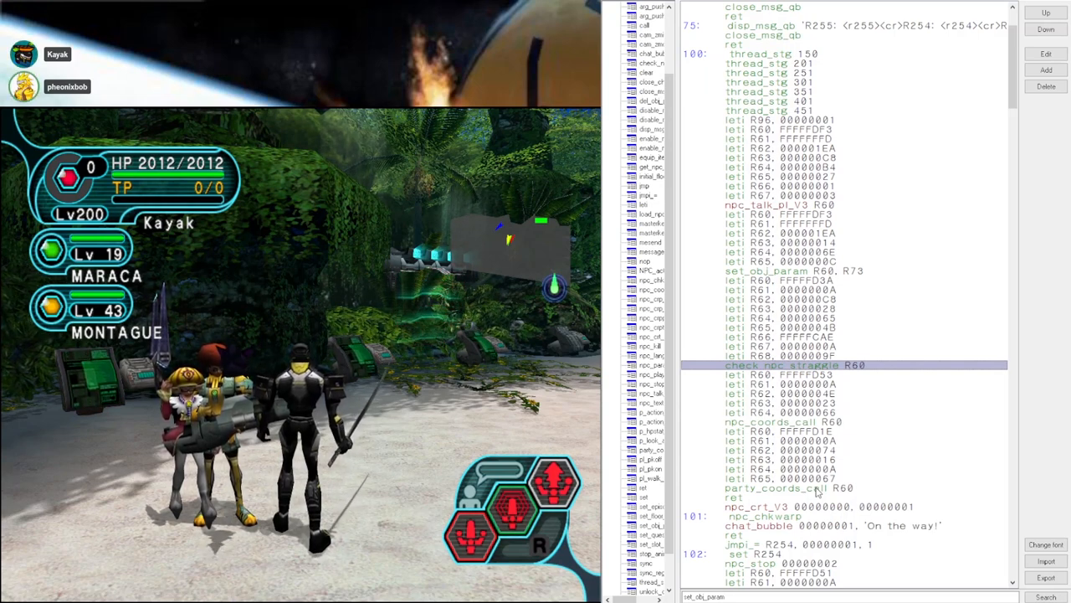
# Point out the chat_bubble 'On the way!', npc_stop, leti argument and jmp_= R254 lines in labels 101-102.
pyautogui.click(828, 525)
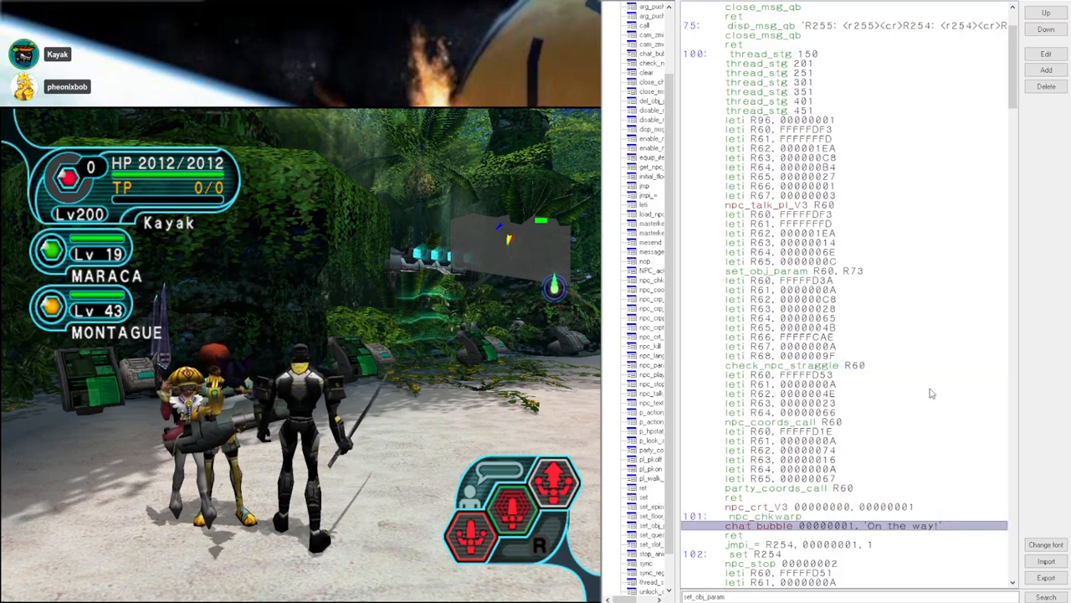
pyautogui.moveTo(984, 321)
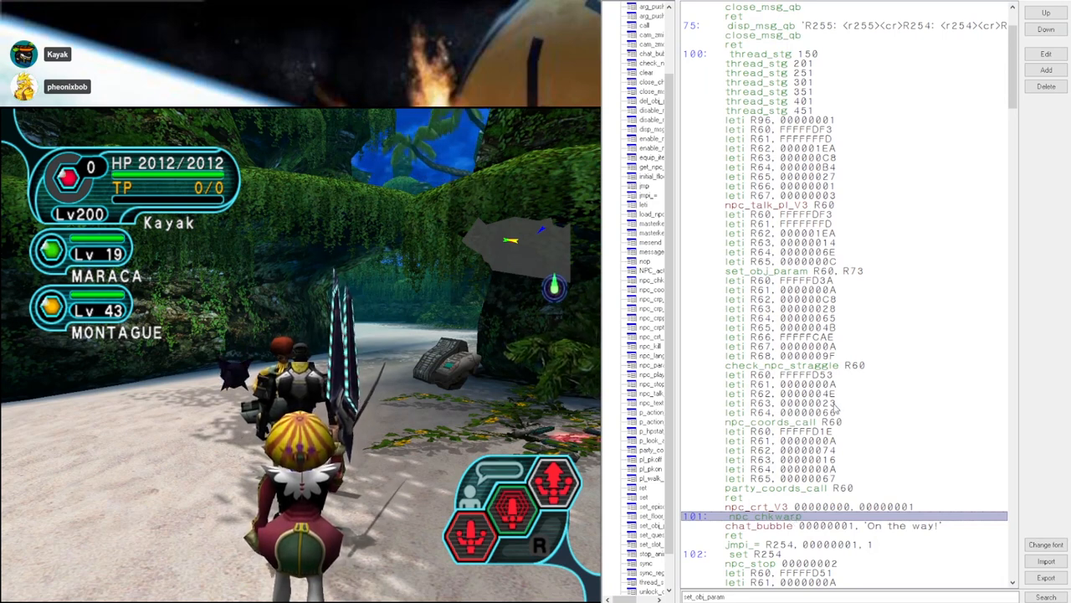
pyautogui.click(778, 488)
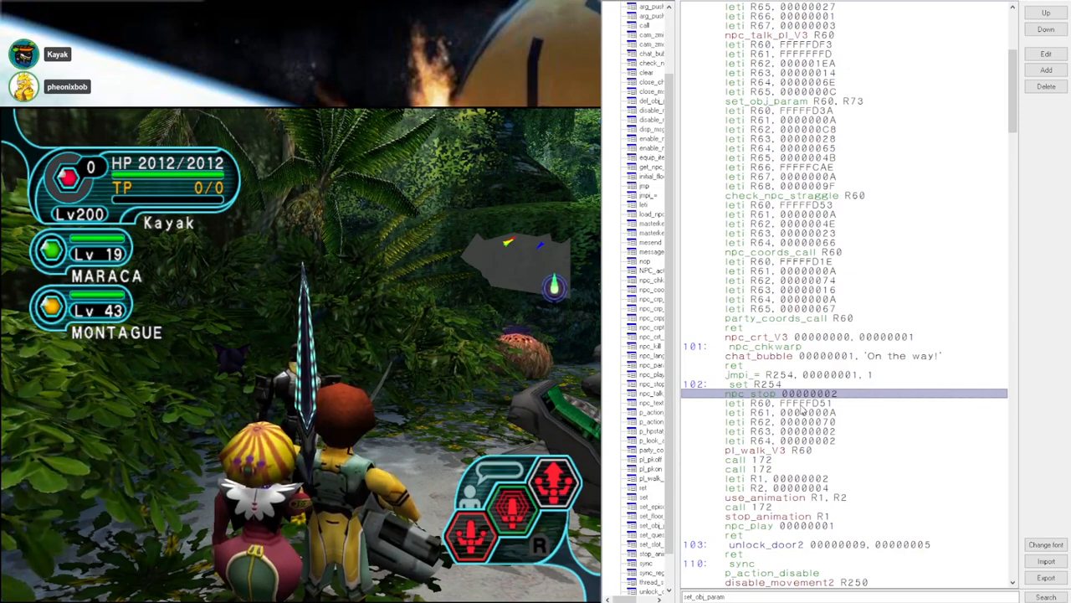
pyautogui.moveTo(834, 446)
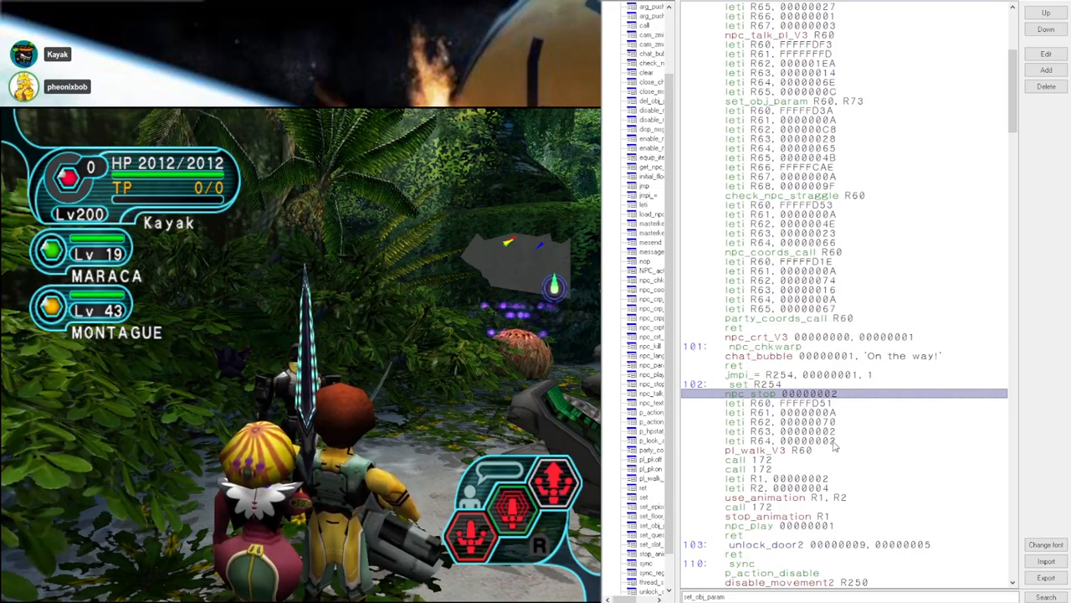
pyautogui.click(783, 432)
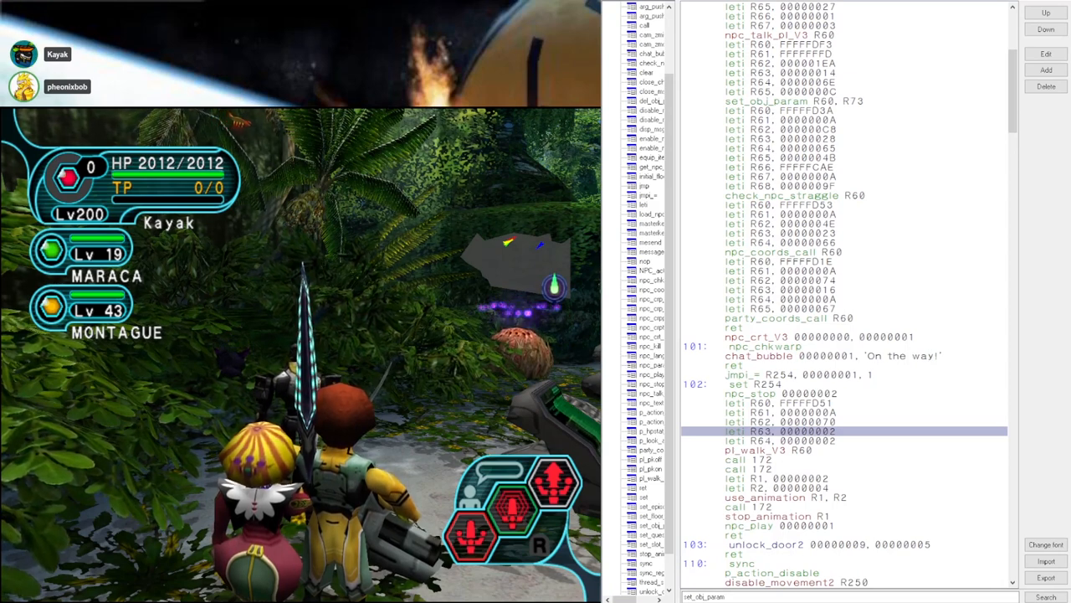
pyautogui.click(770, 479)
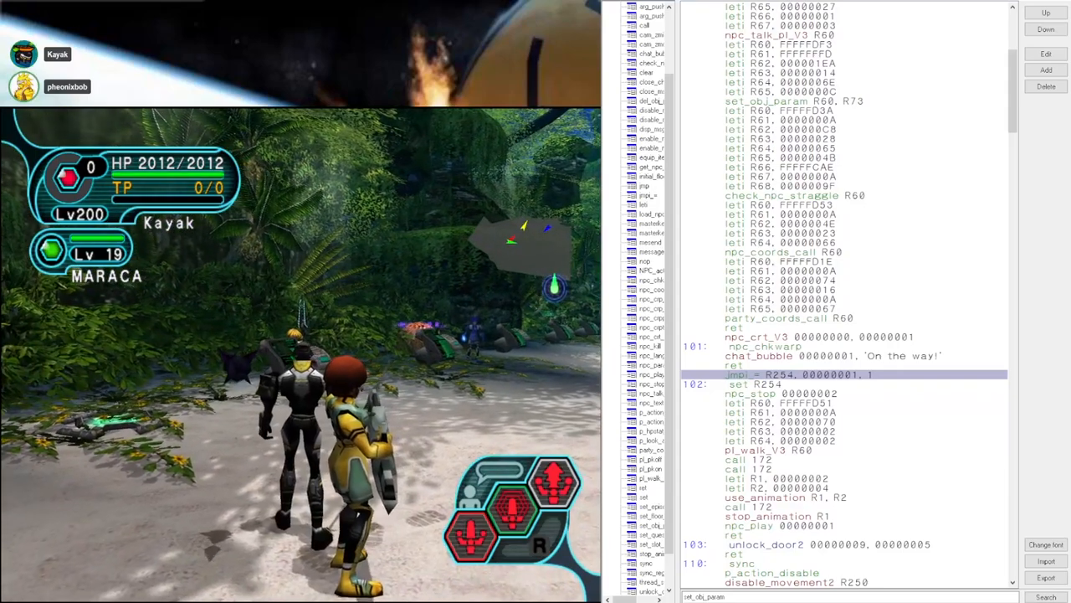
pyautogui.click(779, 383)
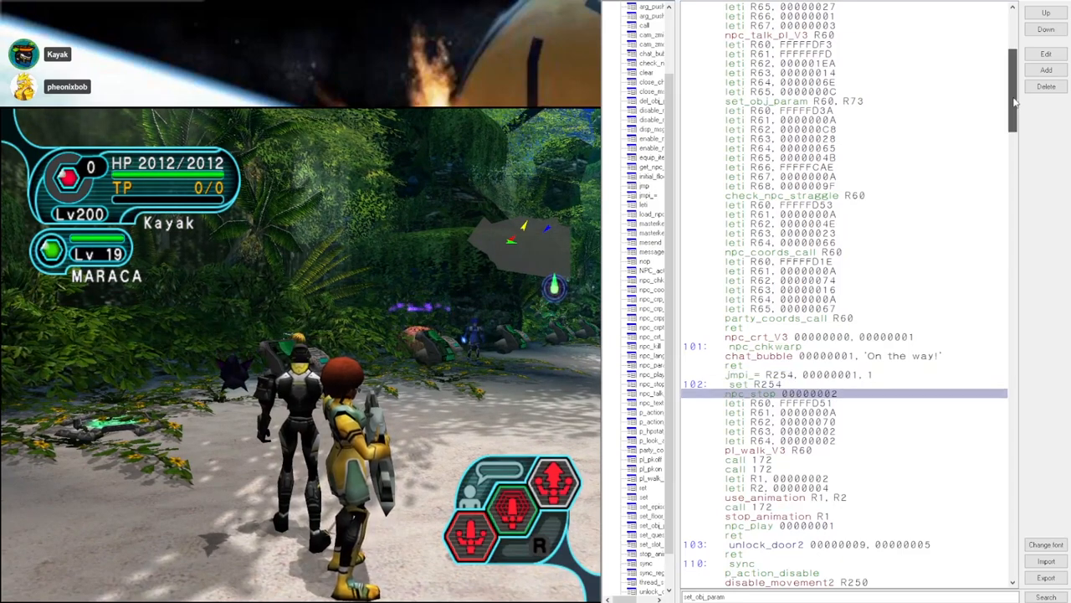
pyautogui.scroll(3)
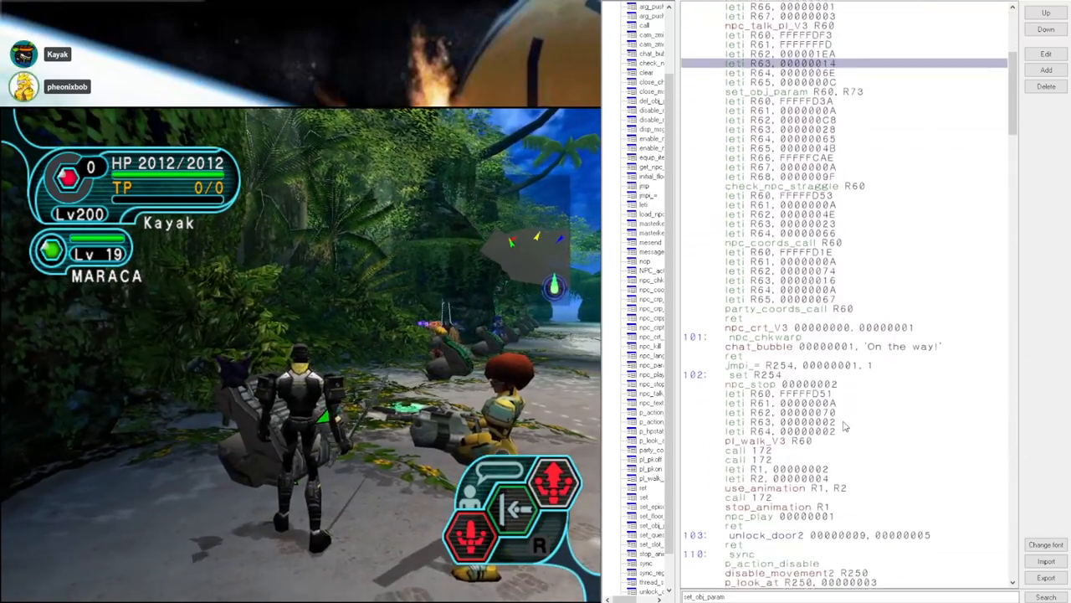
pyautogui.scroll(-3)
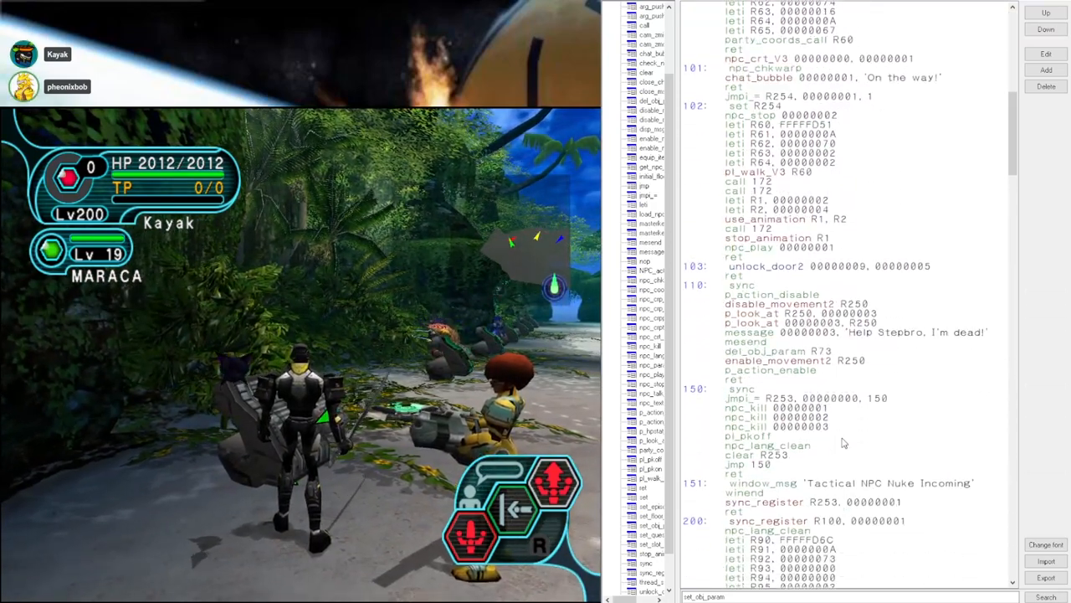
pyautogui.scroll(-3)
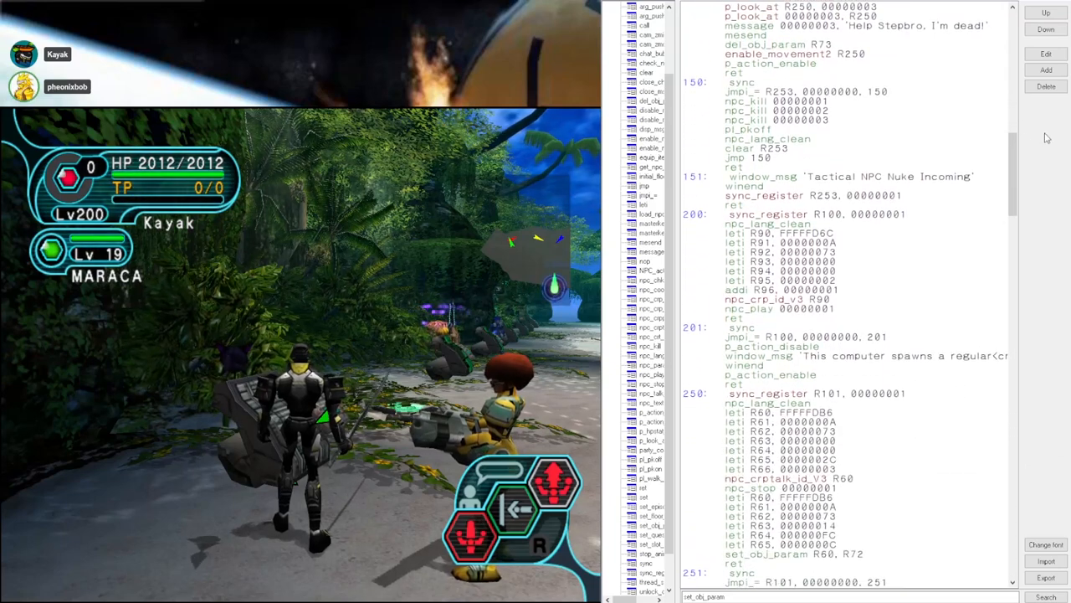
# Point out the npc_kill line in label 150 and the NPC parameter line above it.
pyautogui.click(777, 101)
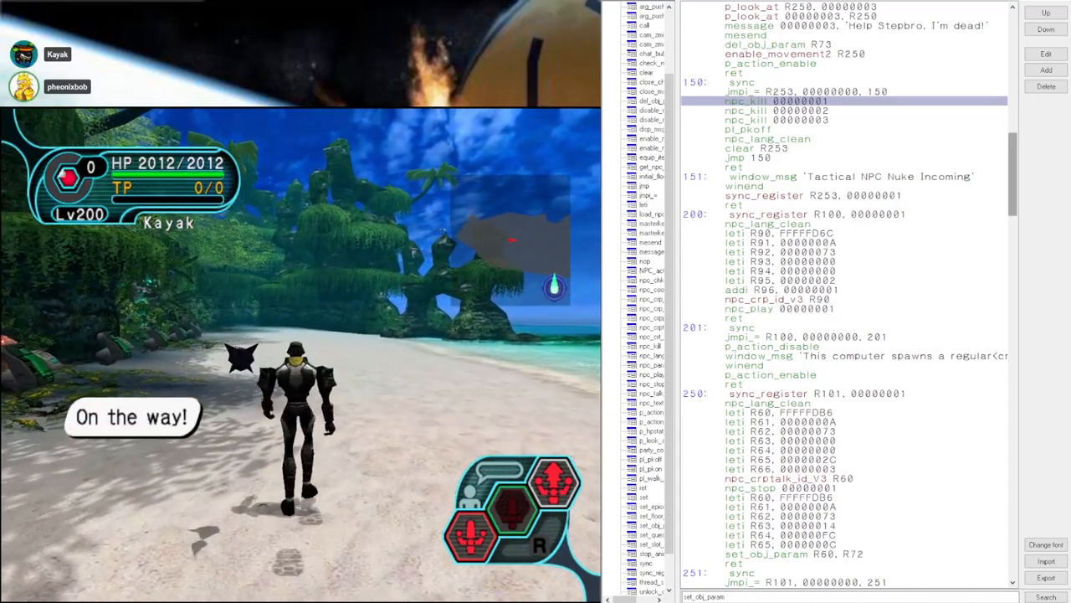
pyautogui.scroll(3)
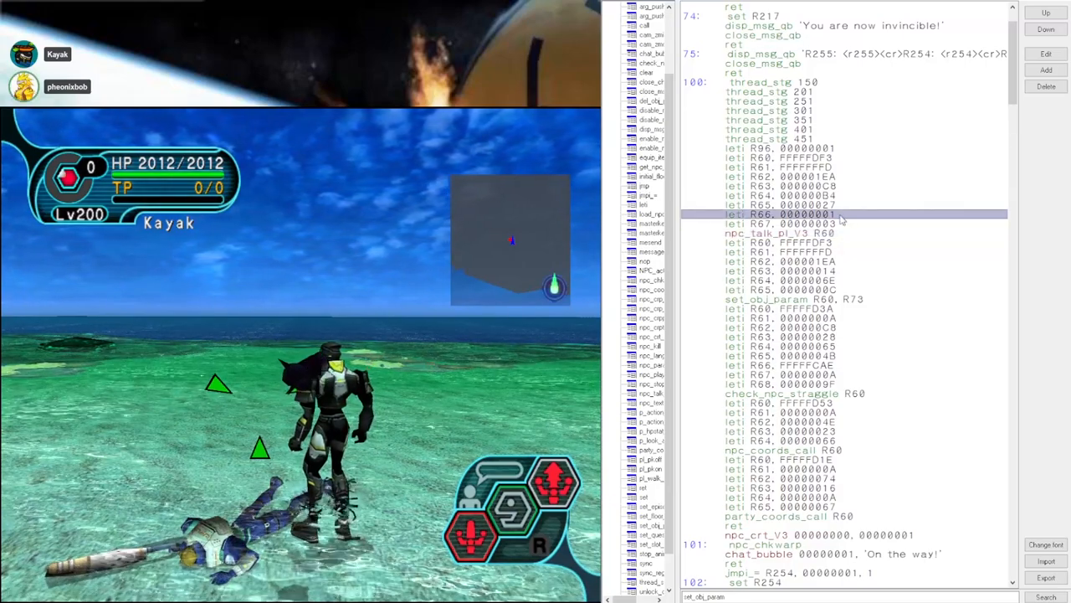
pyautogui.click(795, 297)
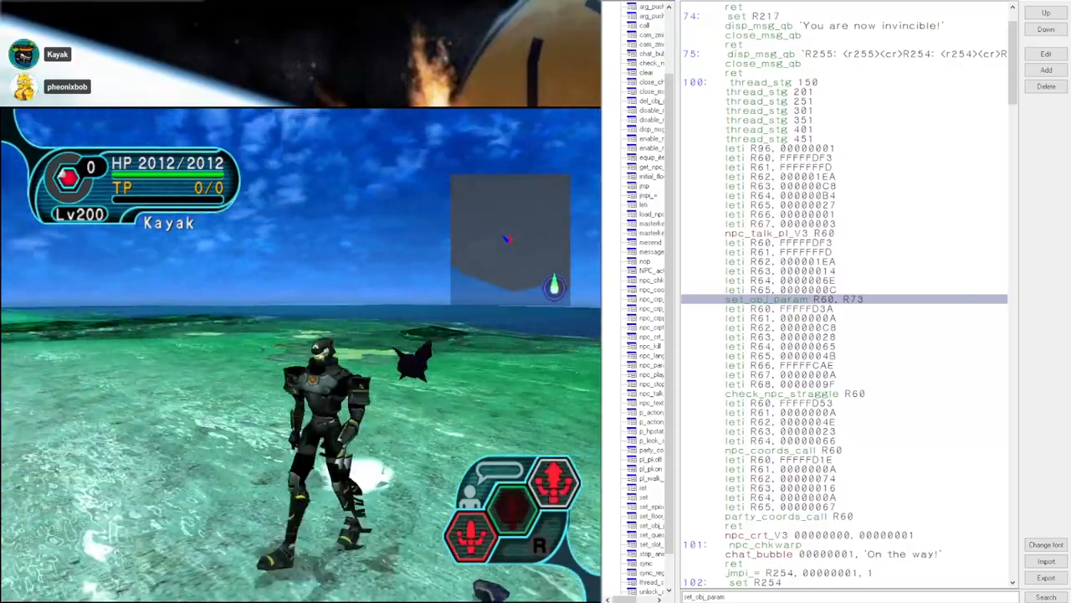
pyautogui.scroll(-3)
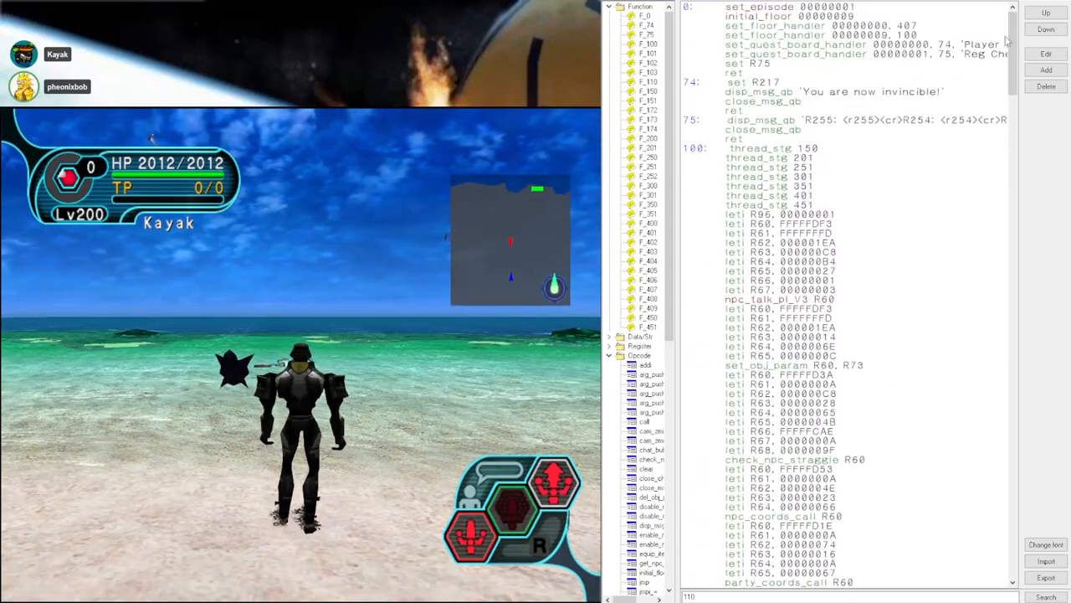
# Scroll to function 350 and bring up the appearance editor for custom NPC 500, Armand.
pyautogui.scroll(-3)
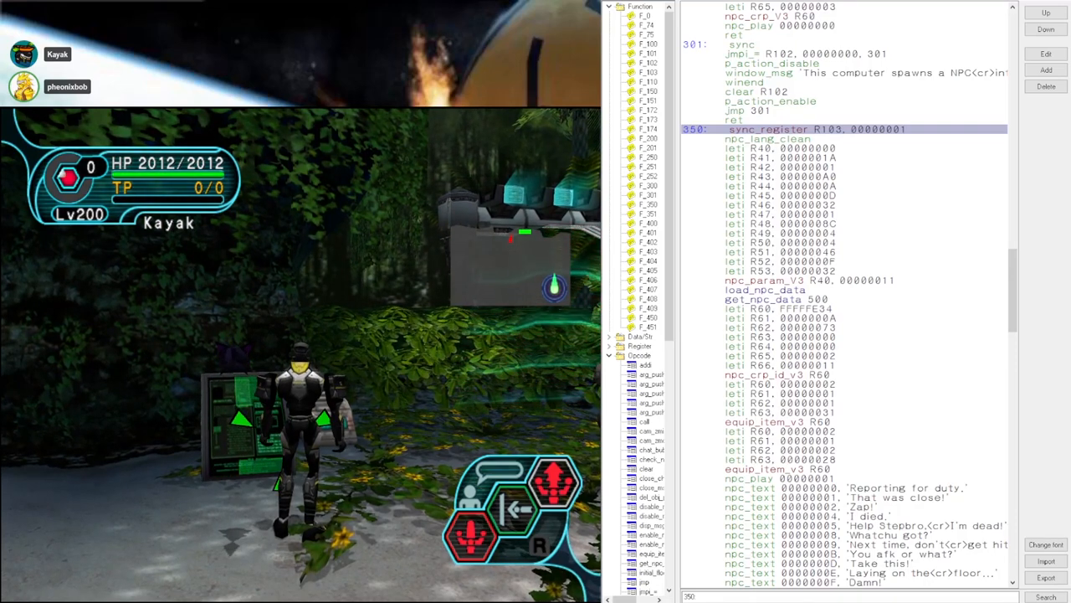
pyautogui.click(777, 298)
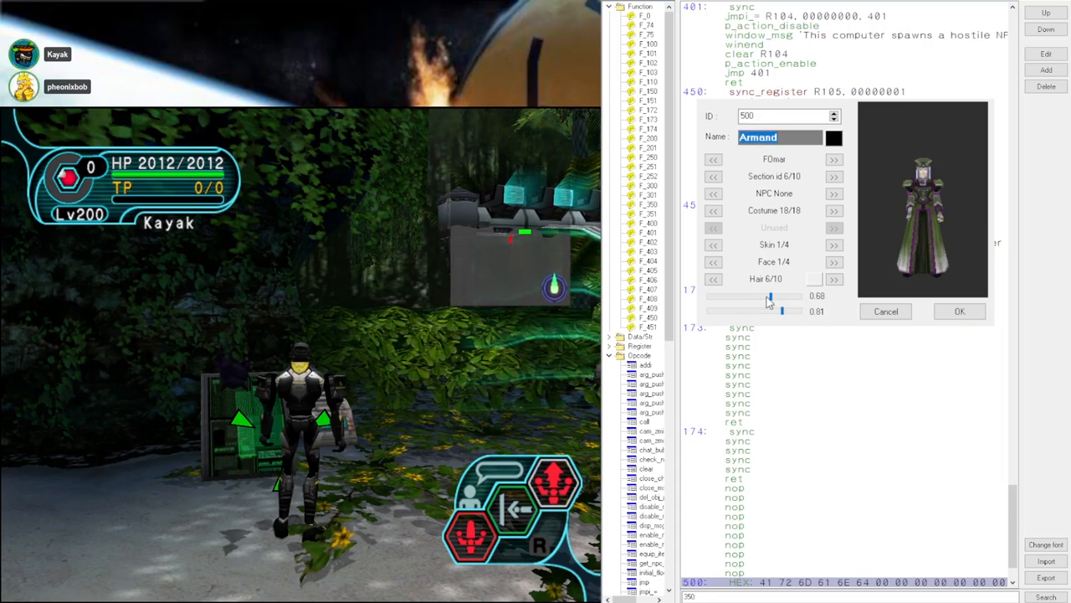
# Nudge the size sliders to 0.7 and 0.82, then cancel the Armand editor without keeping changes.
pyautogui.moveTo(768, 294); pyautogui.dragTo(783, 295)
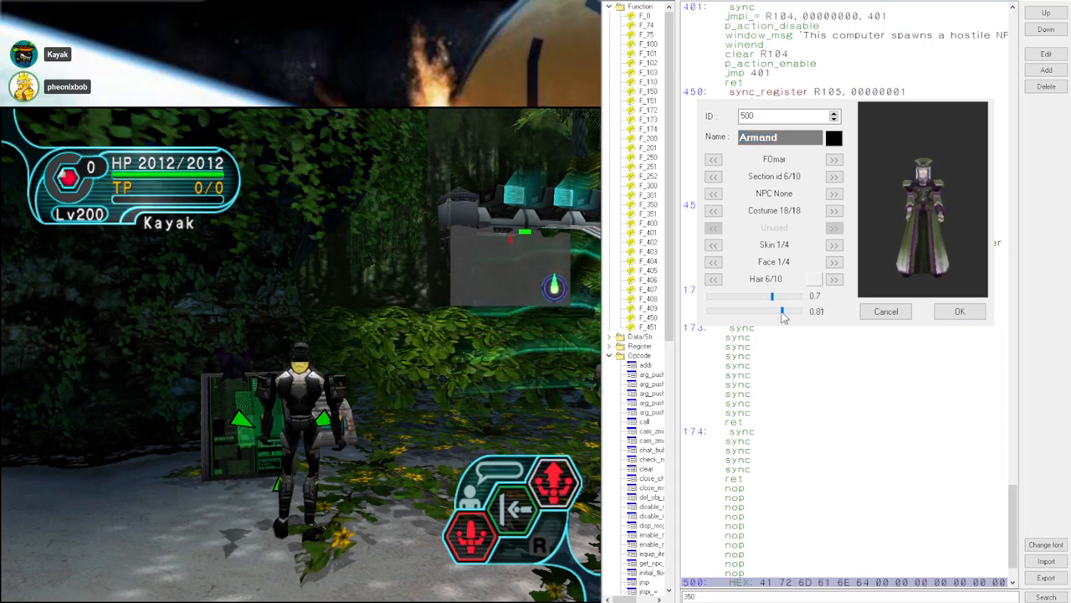
pyautogui.moveTo(793, 310); pyautogui.dragTo(774, 309)
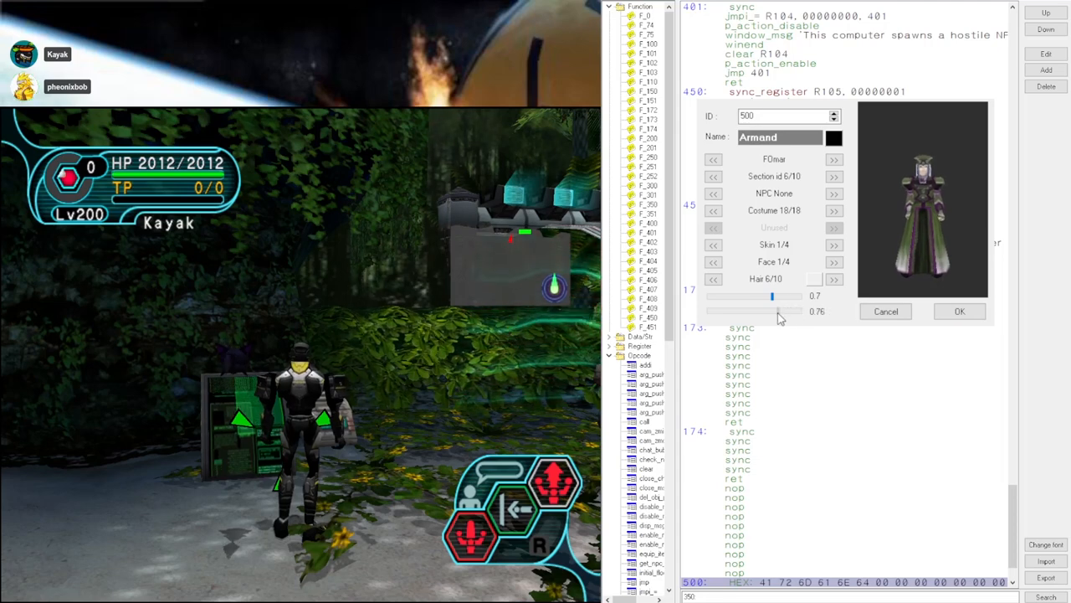
pyautogui.moveTo(771, 309); pyautogui.dragTo(783, 310)
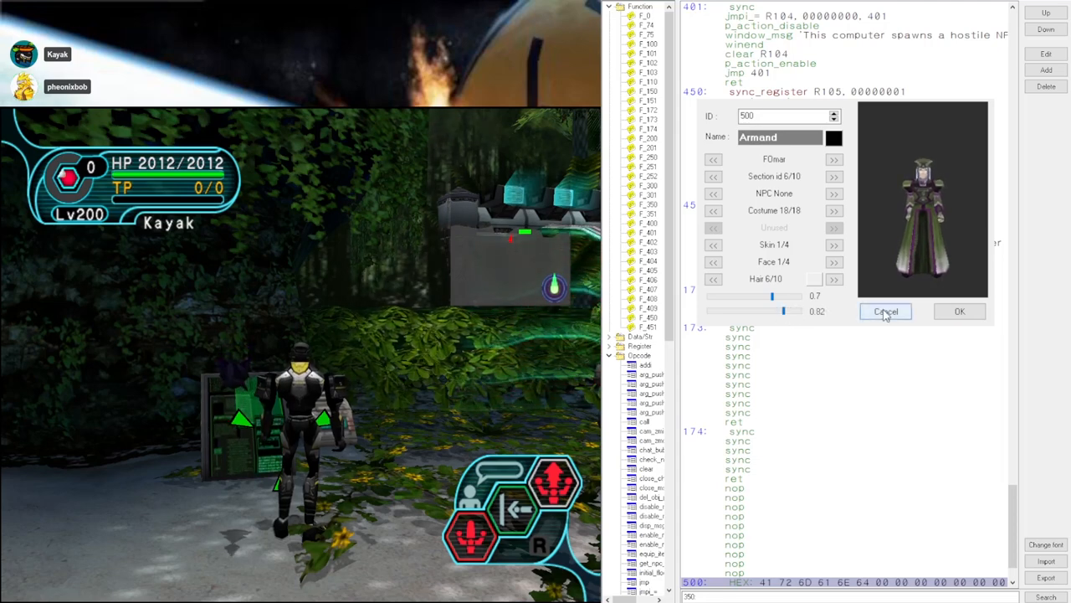
pyautogui.click(886, 310)
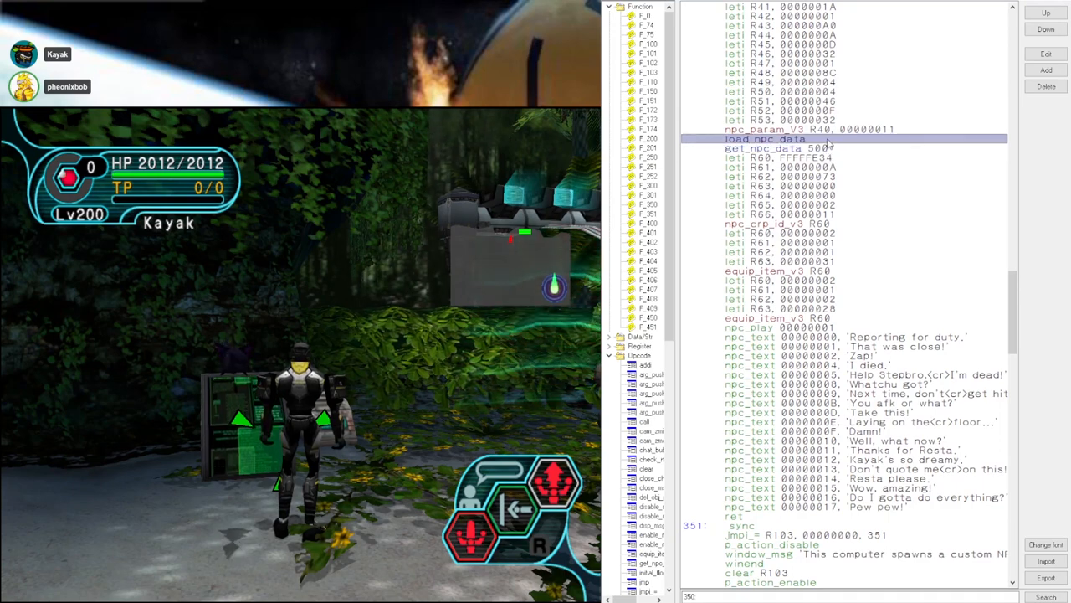
# Return focus to the script so the terminal spawns Armand, a Lv 27 NPC, beside the player.
pyautogui.click(778, 225)
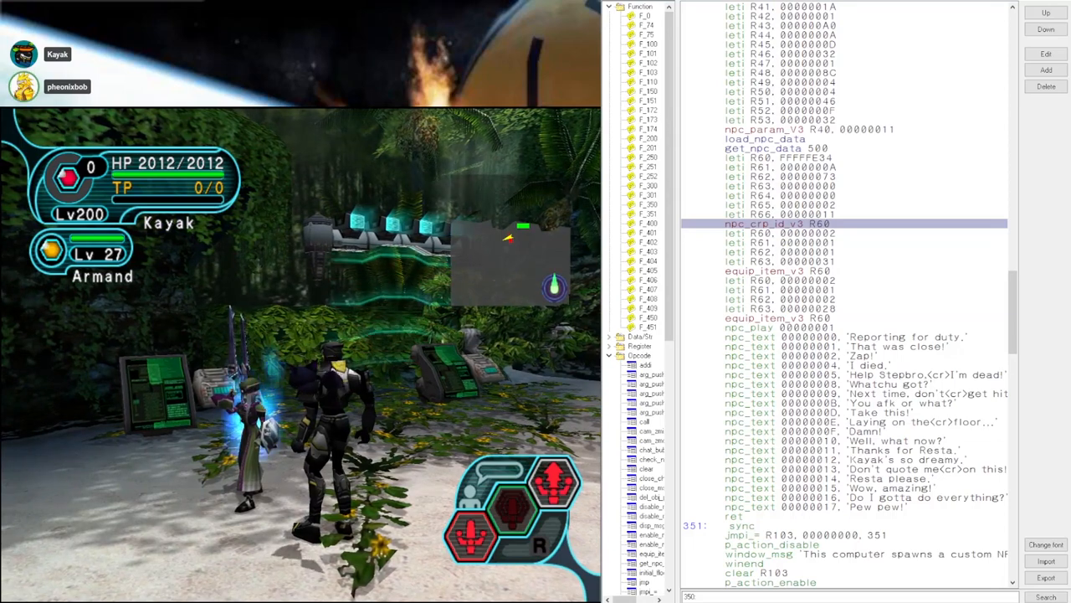
pyautogui.scroll(3)
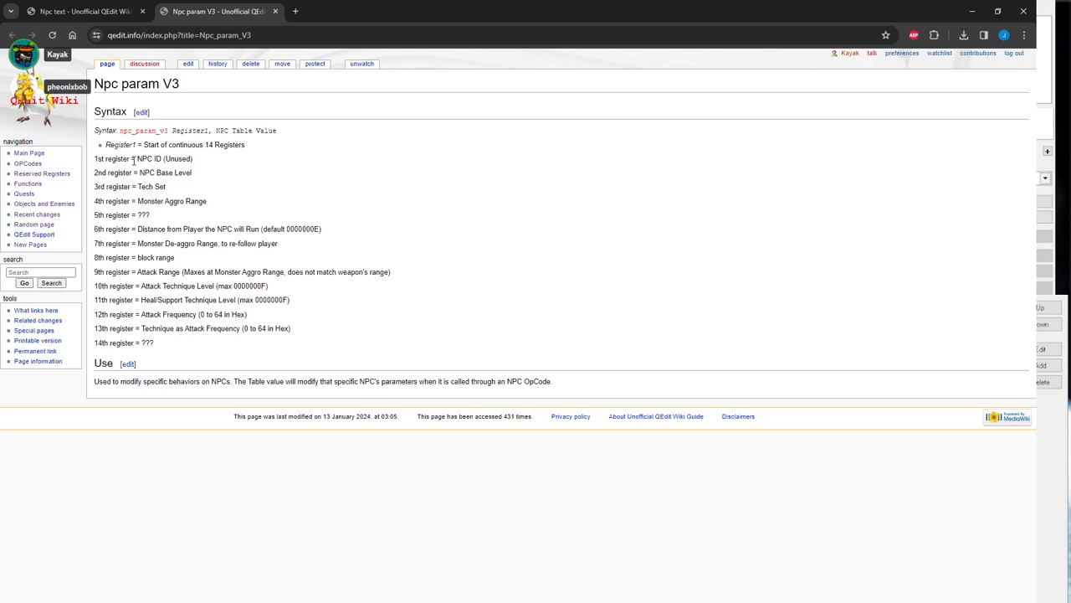
pyautogui.moveTo(351, 146)
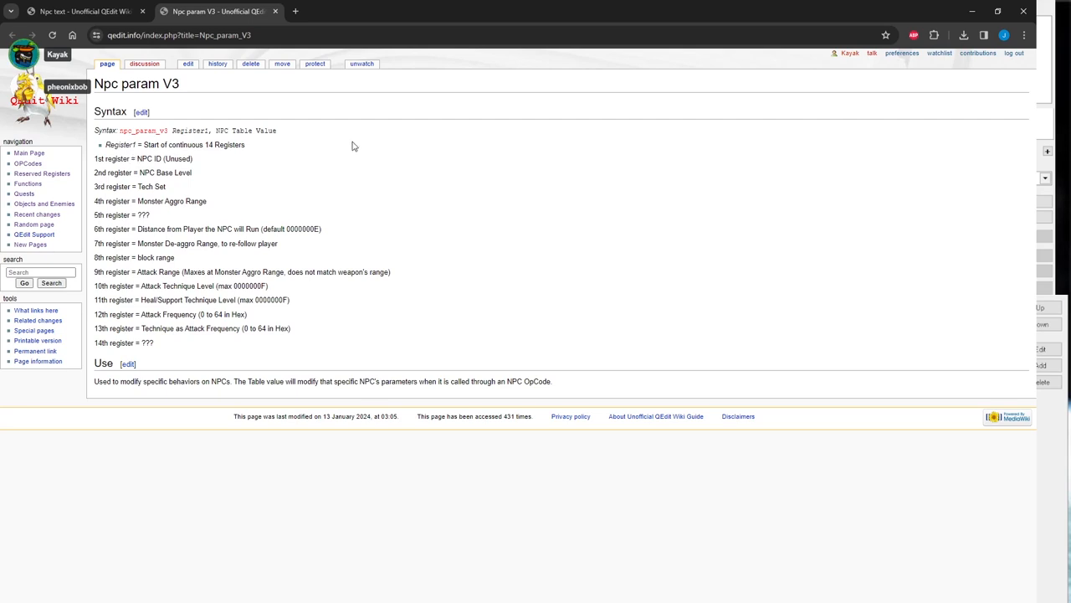
pyautogui.moveTo(268, 298)
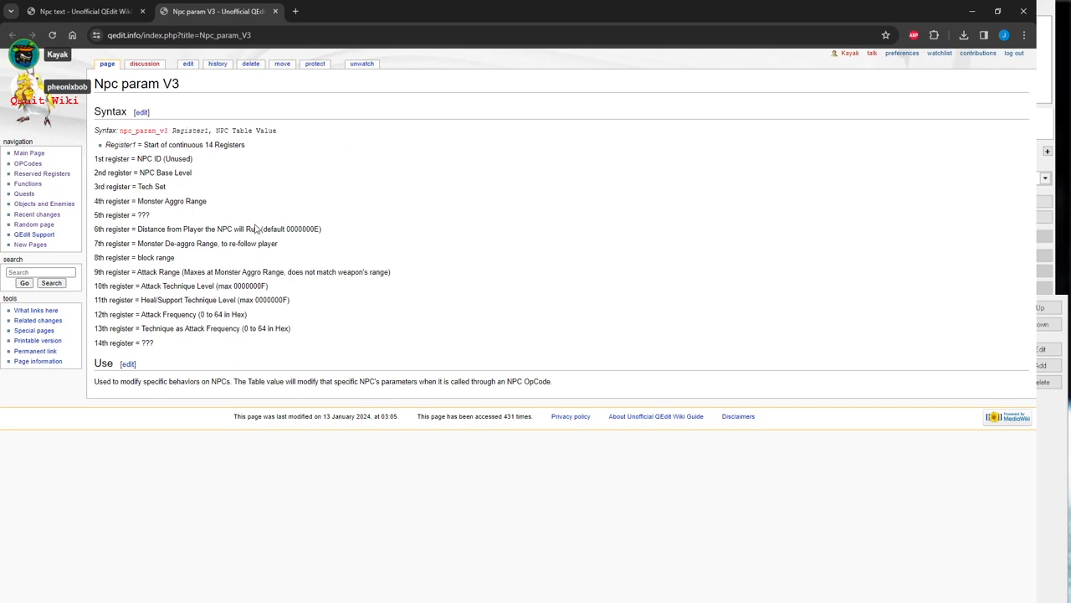
pyautogui.moveTo(342, 234)
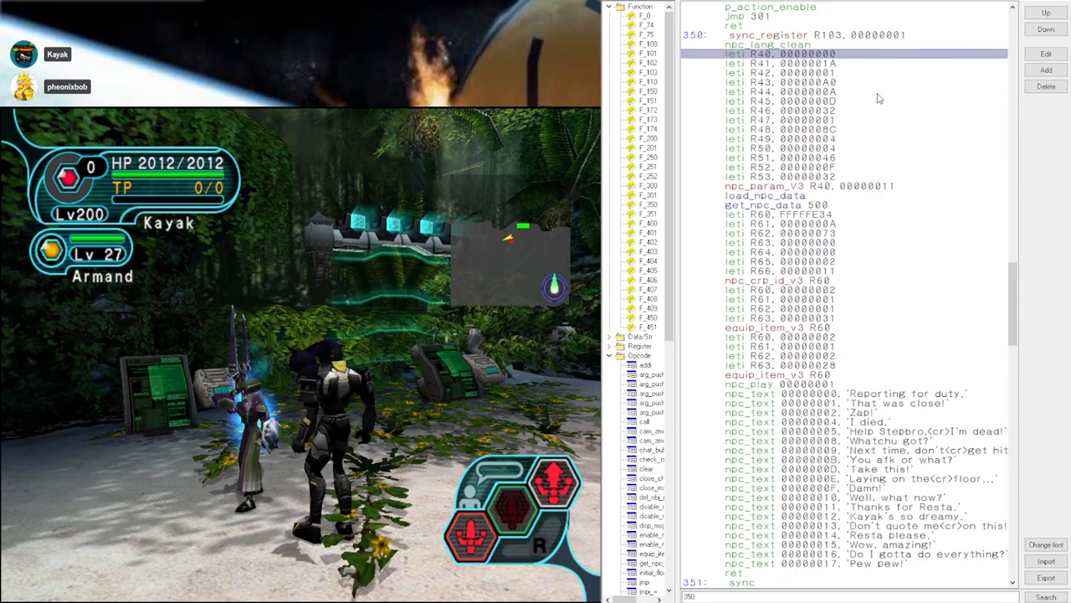
# Switch to the browser tab showing the wiki's Npc text page of dialogue slots.
pyautogui.click(778, 63)
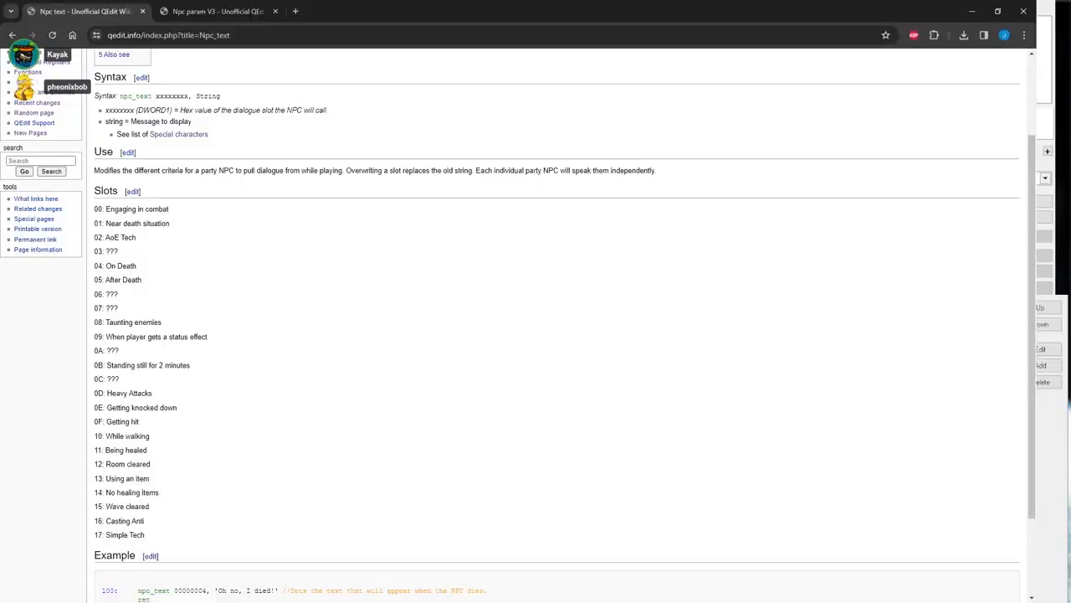
pyautogui.moveTo(125, 193)
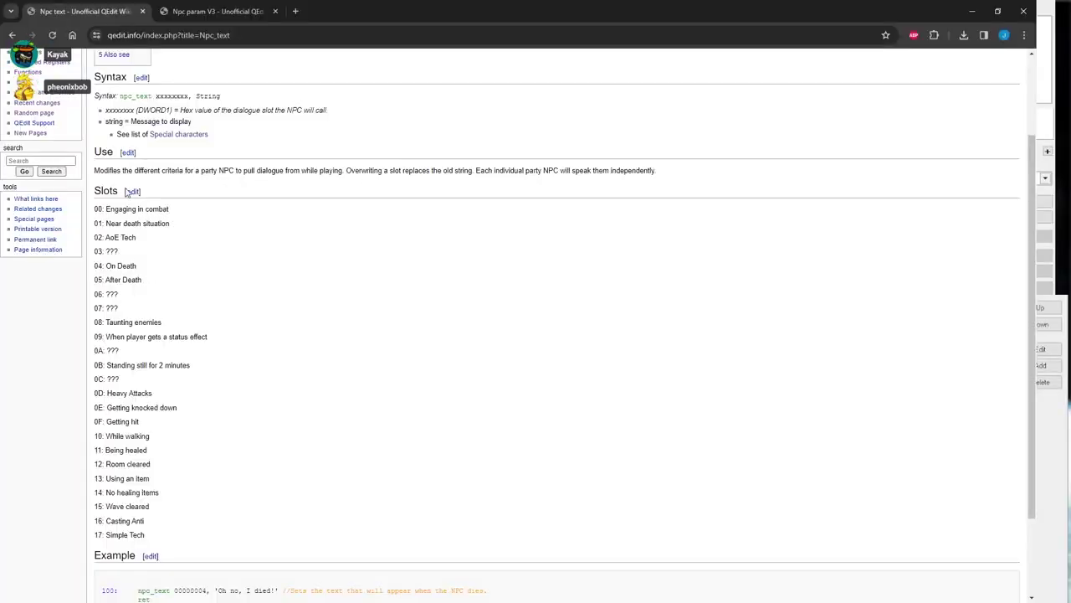
pyautogui.scroll(3)
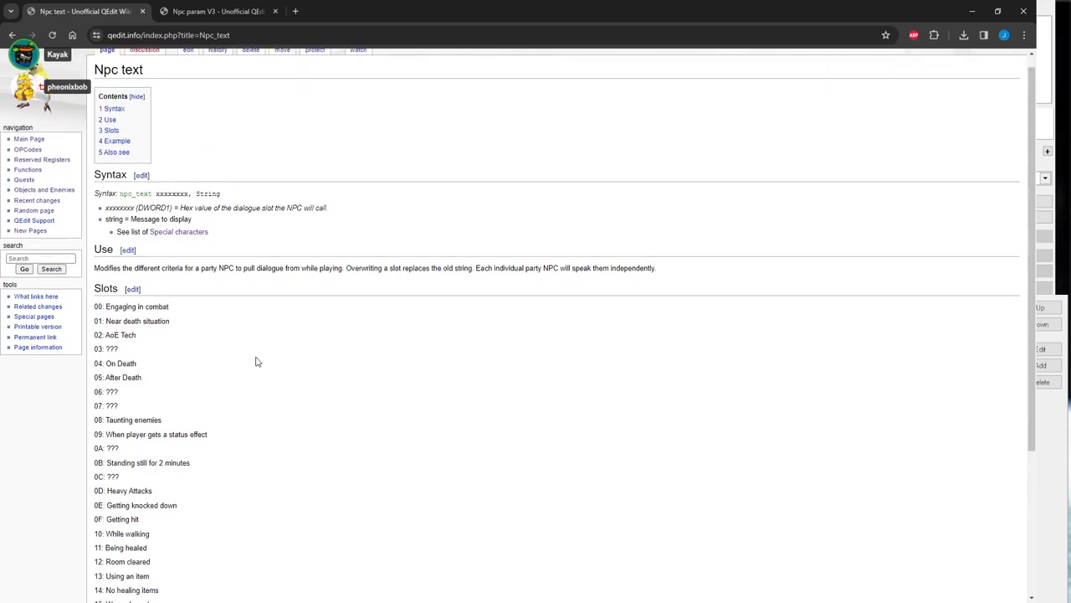
pyautogui.scroll(-3)
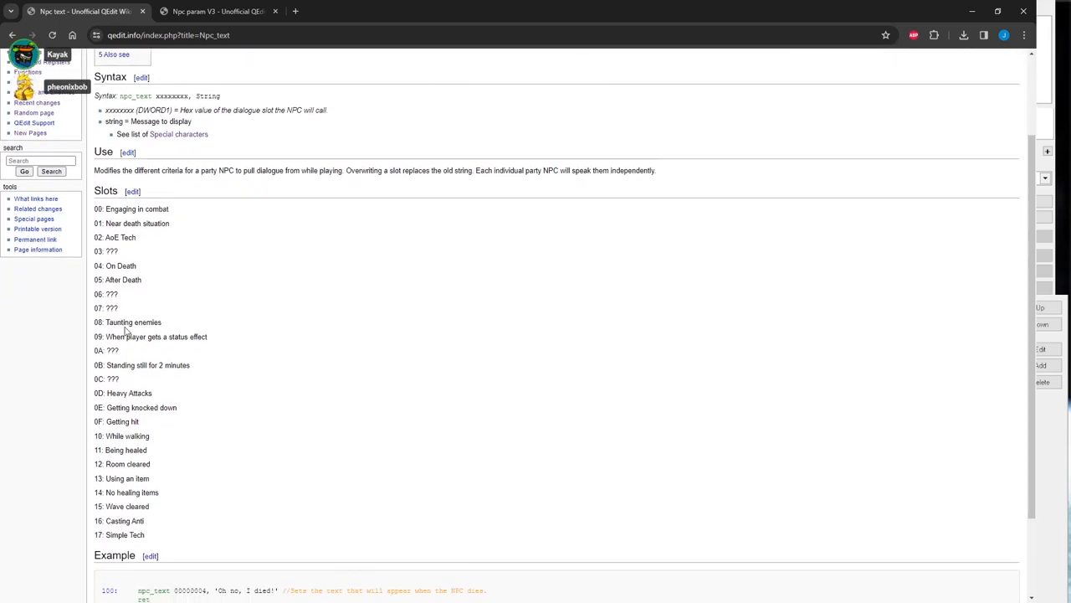
pyautogui.moveTo(209, 444)
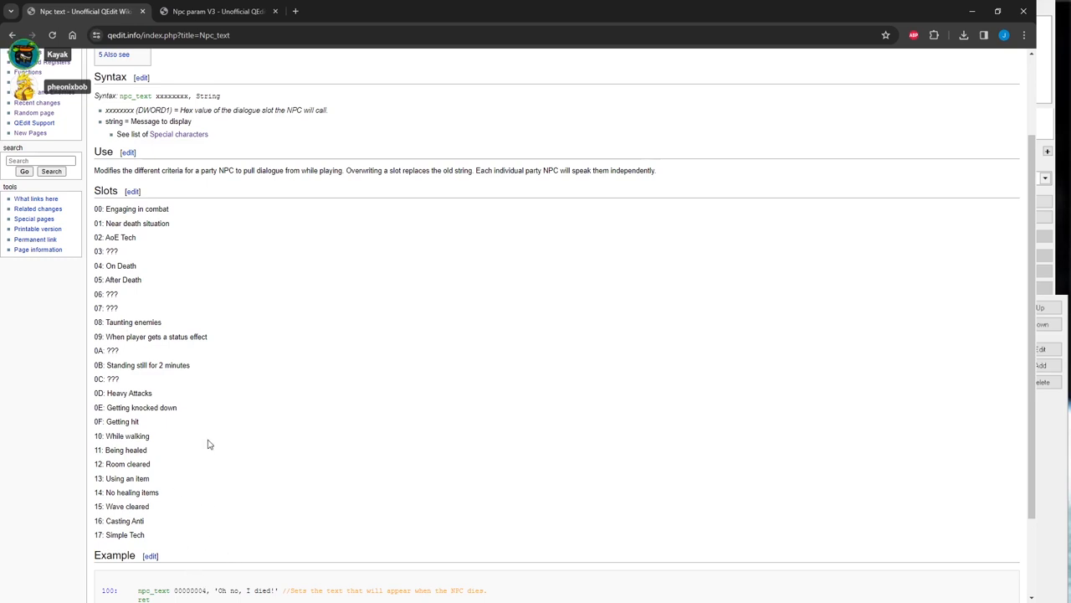
pyautogui.moveTo(161, 481)
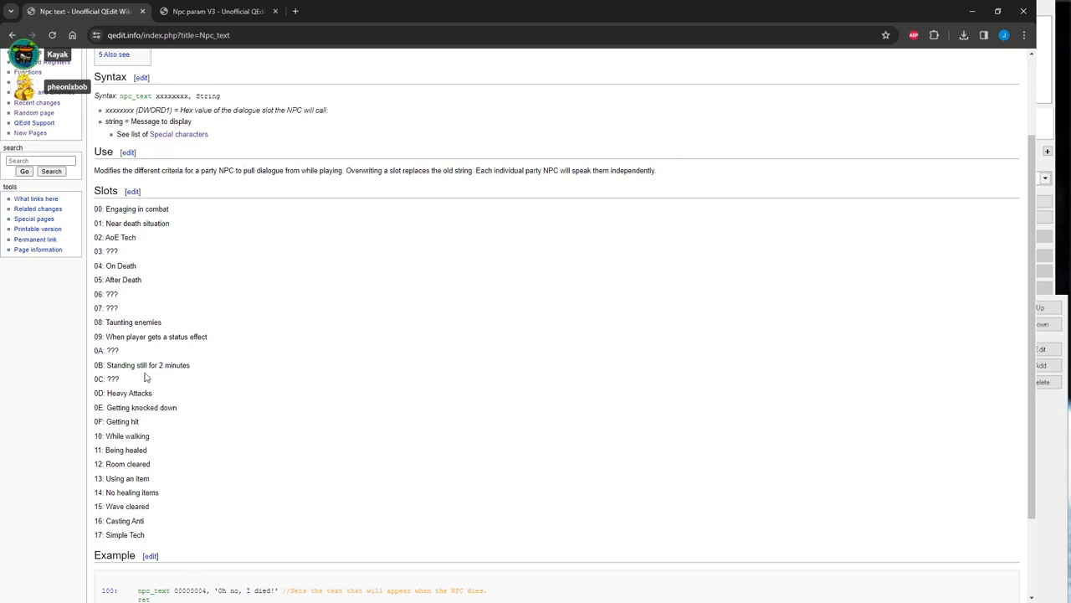
pyautogui.moveTo(208, 478)
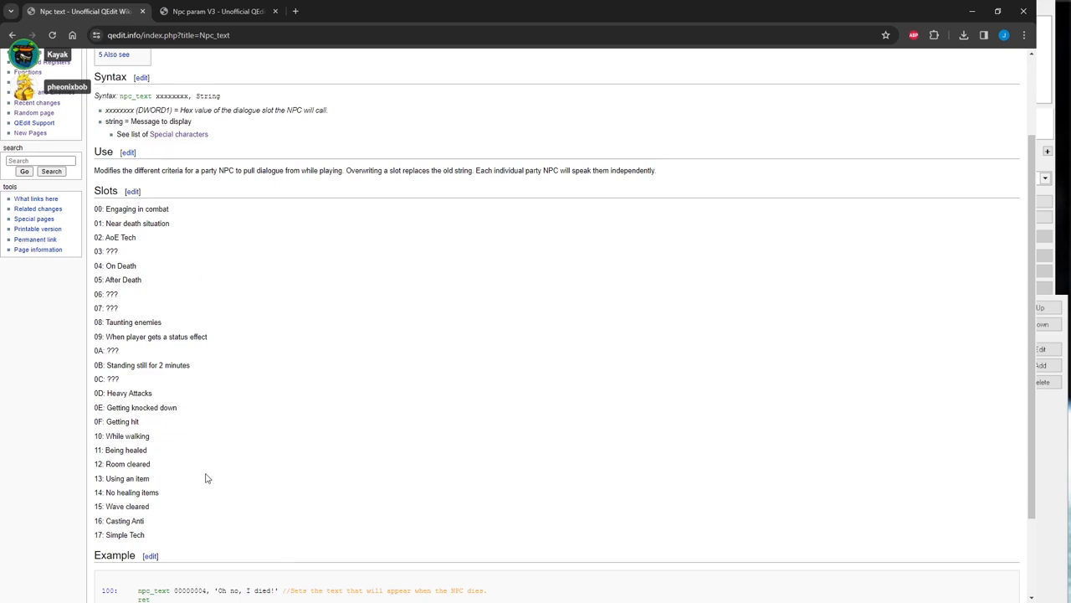
pyautogui.moveTo(127, 241)
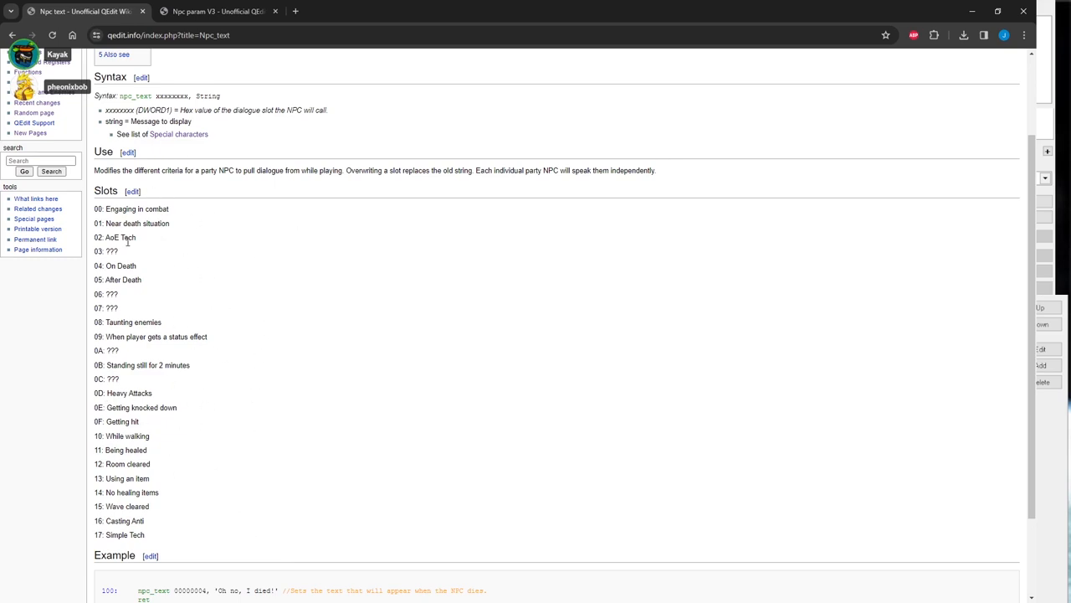
pyautogui.moveTo(162, 241)
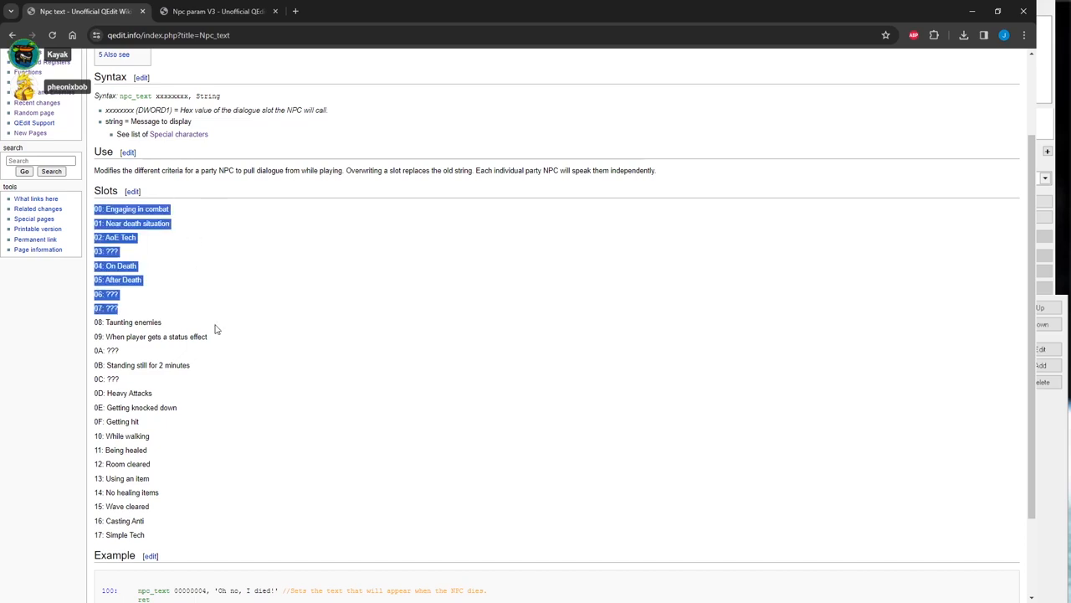
pyautogui.click(214, 328)
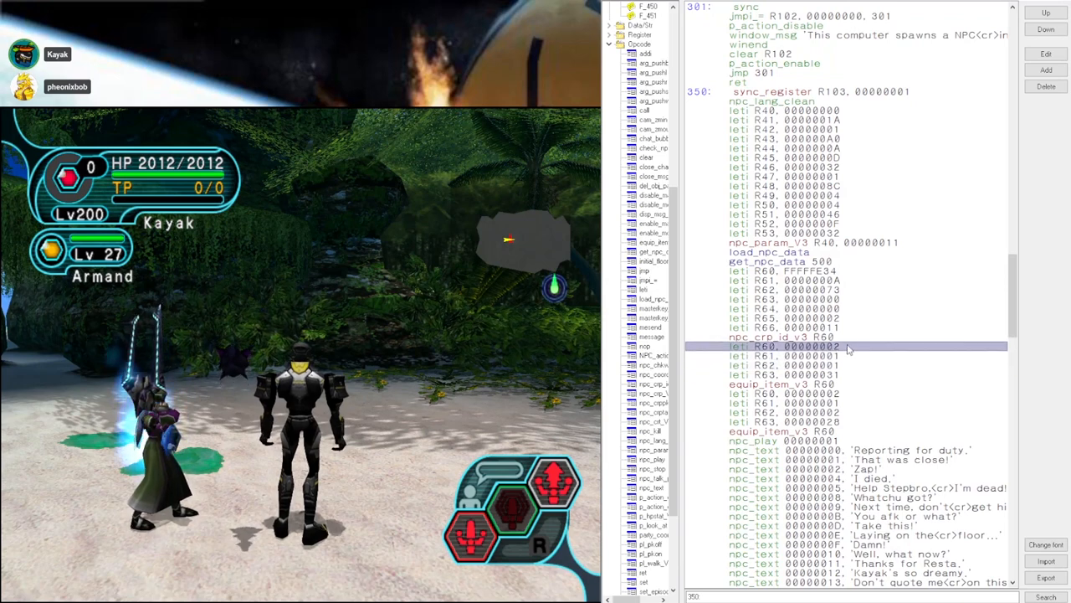
# Point out the equip_item_v3 parameter lines in function 350, marking the leti R62 line.
pyautogui.click(790, 394)
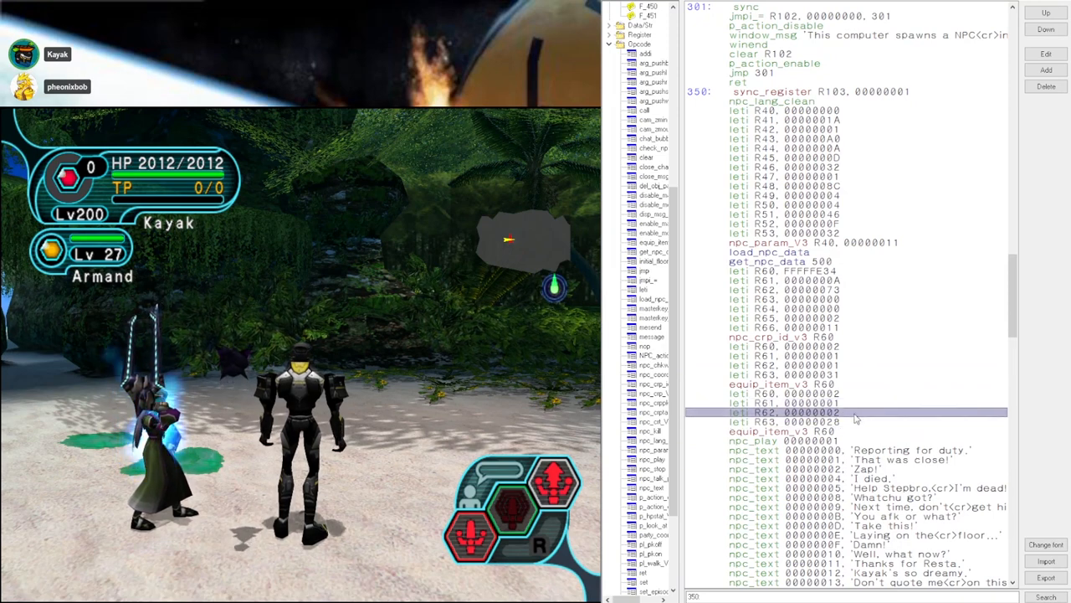
pyautogui.click(790, 402)
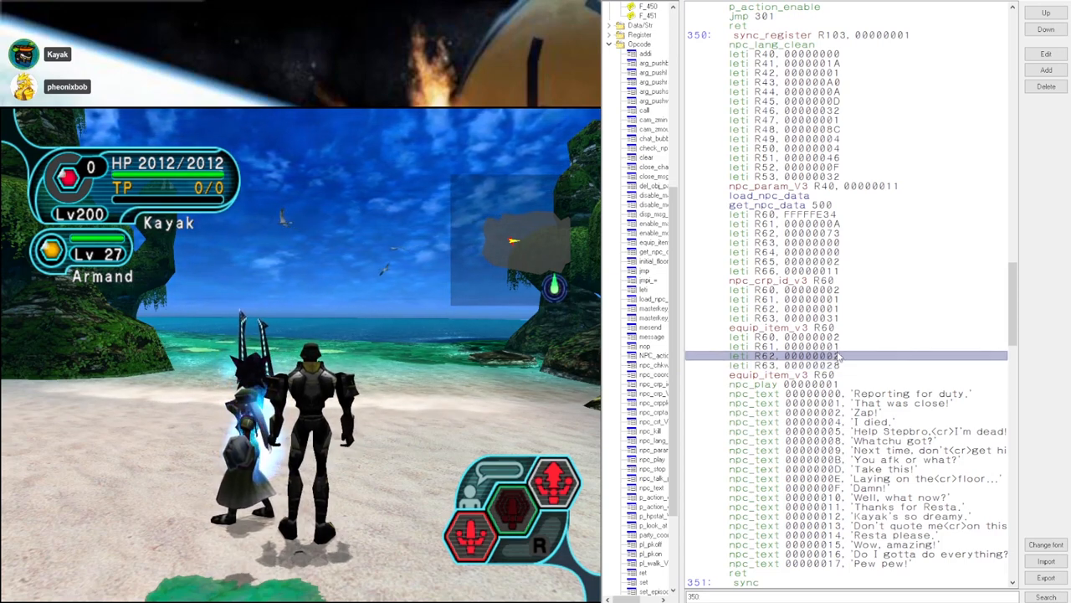
pyautogui.click(837, 345)
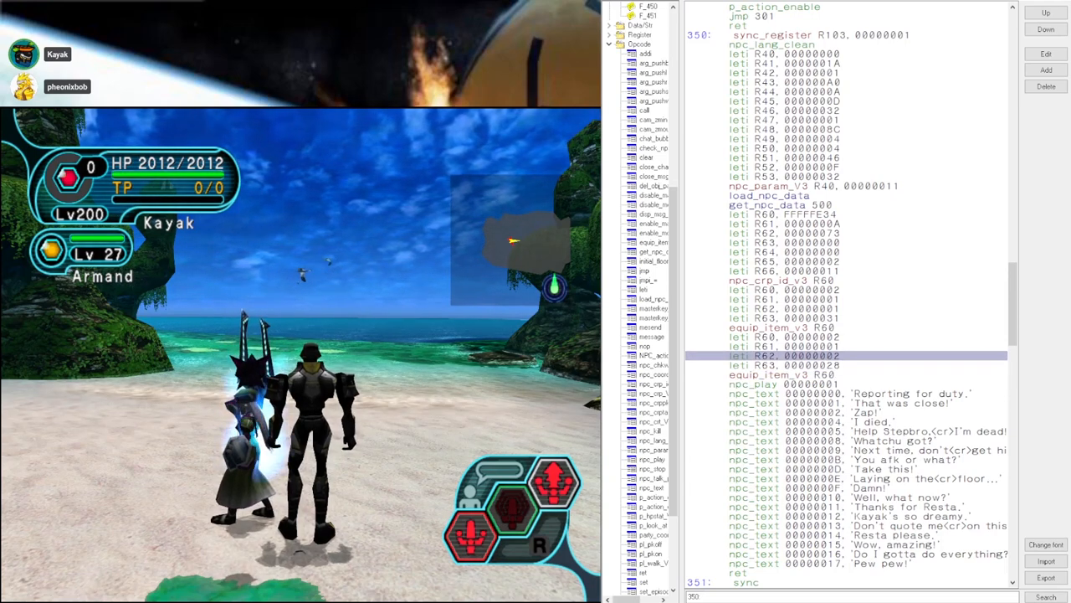
# Point out the leti R61 and R62 lines under equip_item_v3 while checking the in-game Item Pack.
pyautogui.click(845, 336)
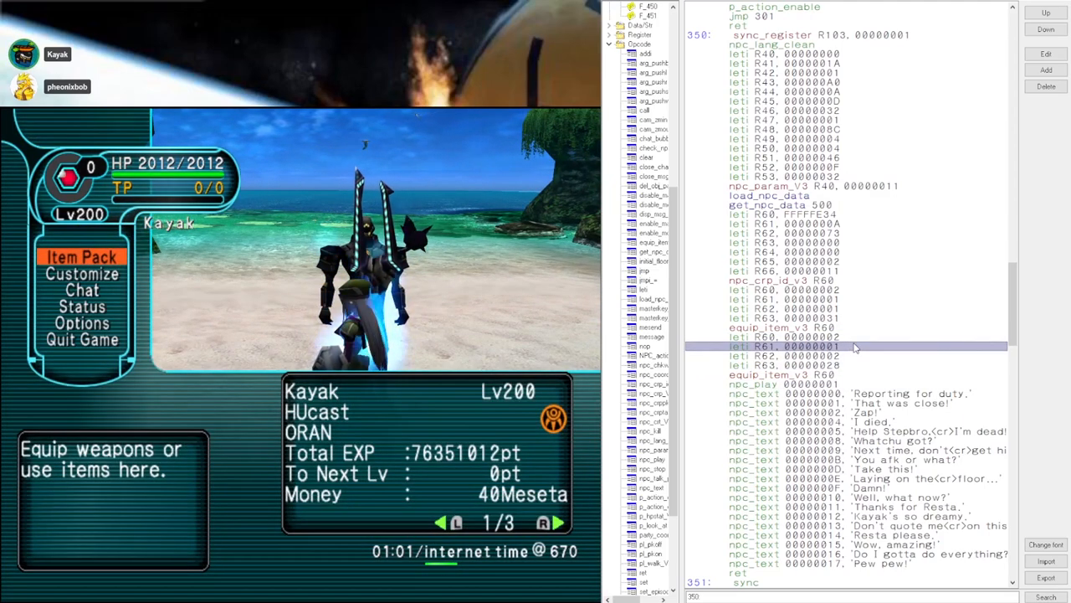
pyautogui.click(837, 326)
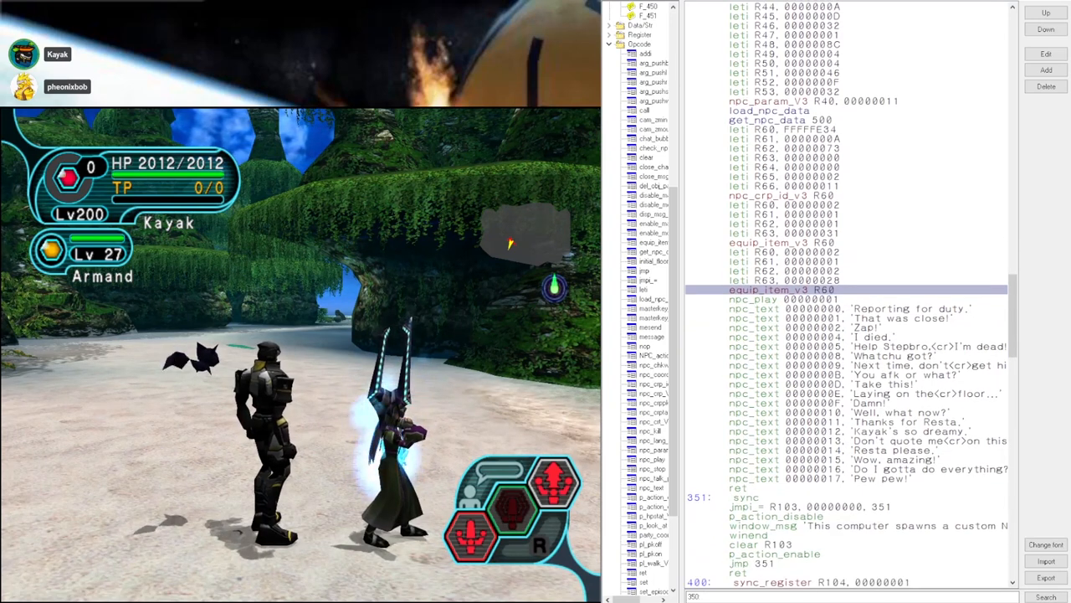
# Scroll the script to functions 400-403 with the p_hpstat_v3 HP checks for the PK fight.
pyautogui.scroll(3)
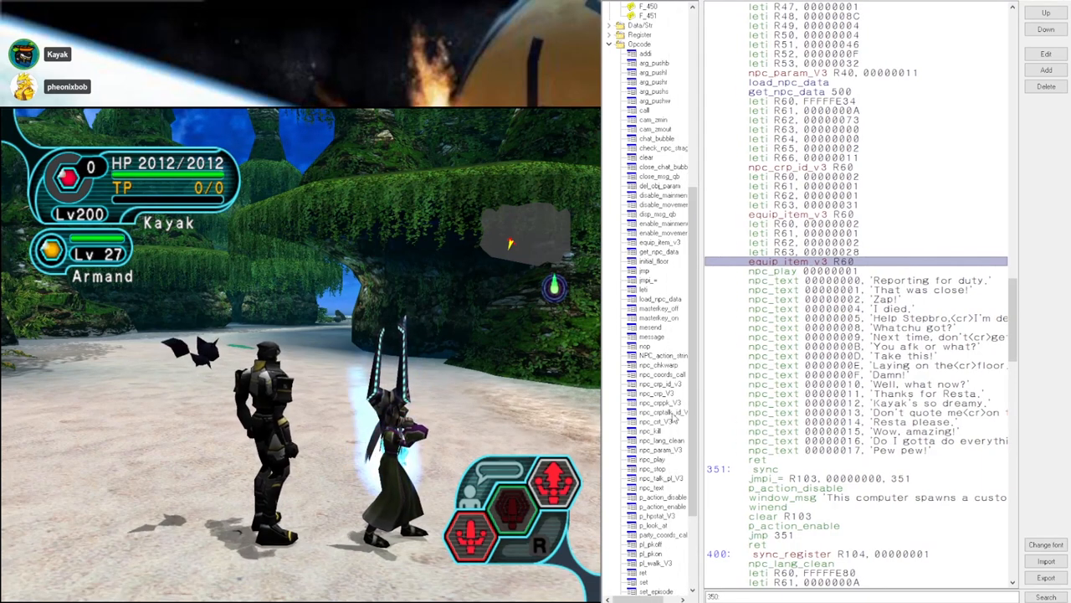
pyautogui.scroll(-3)
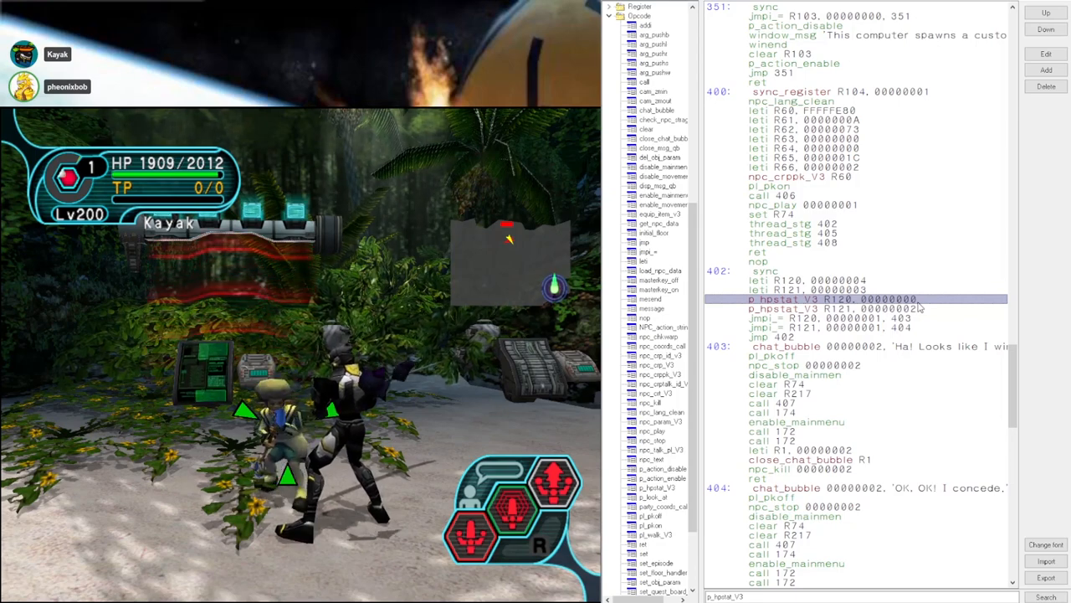
pyautogui.click(834, 308)
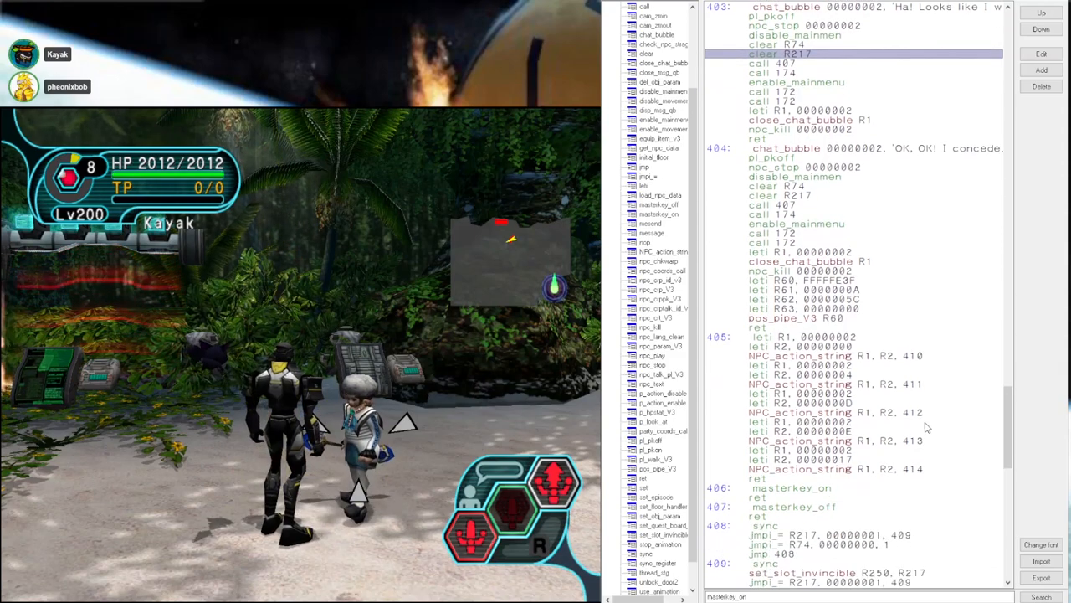
pyautogui.scroll(-3)
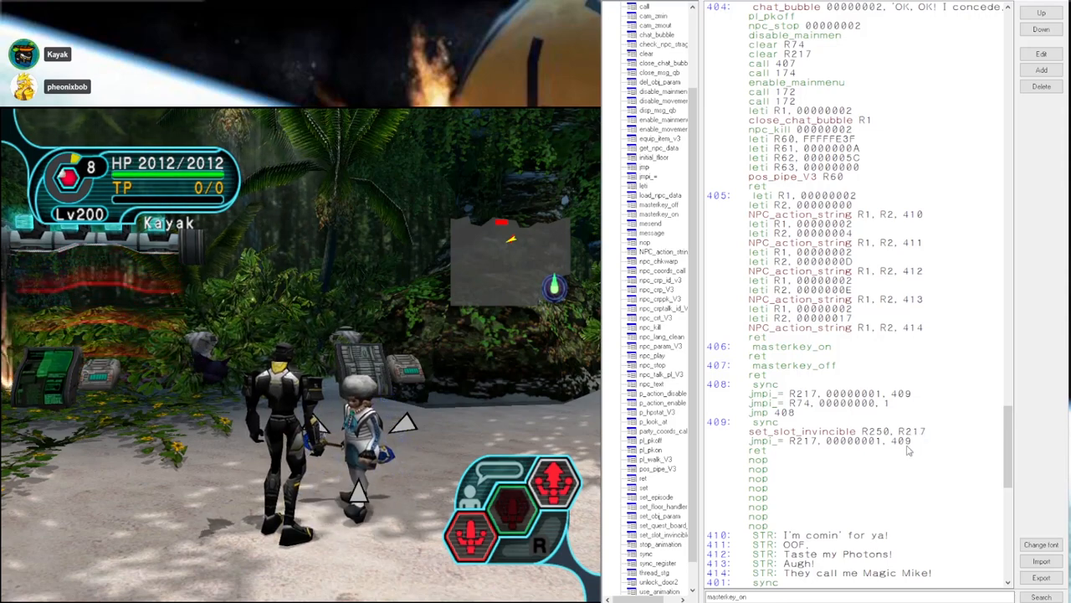
pyautogui.click(837, 432)
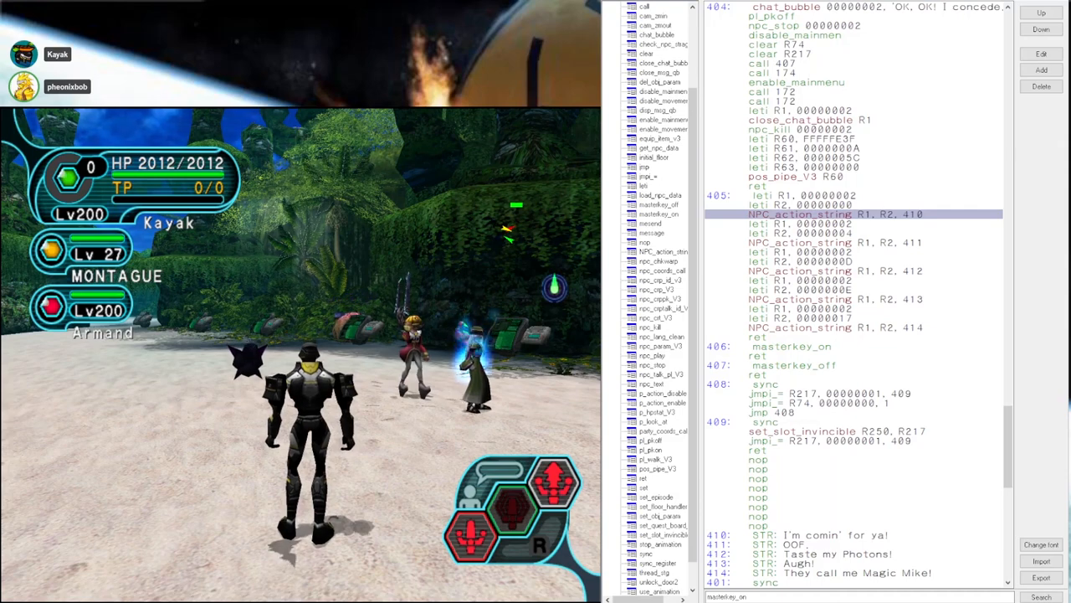
# Scroll the script pane back up to label 402's HP checks and concede chat bubbles.
pyautogui.scroll(3)
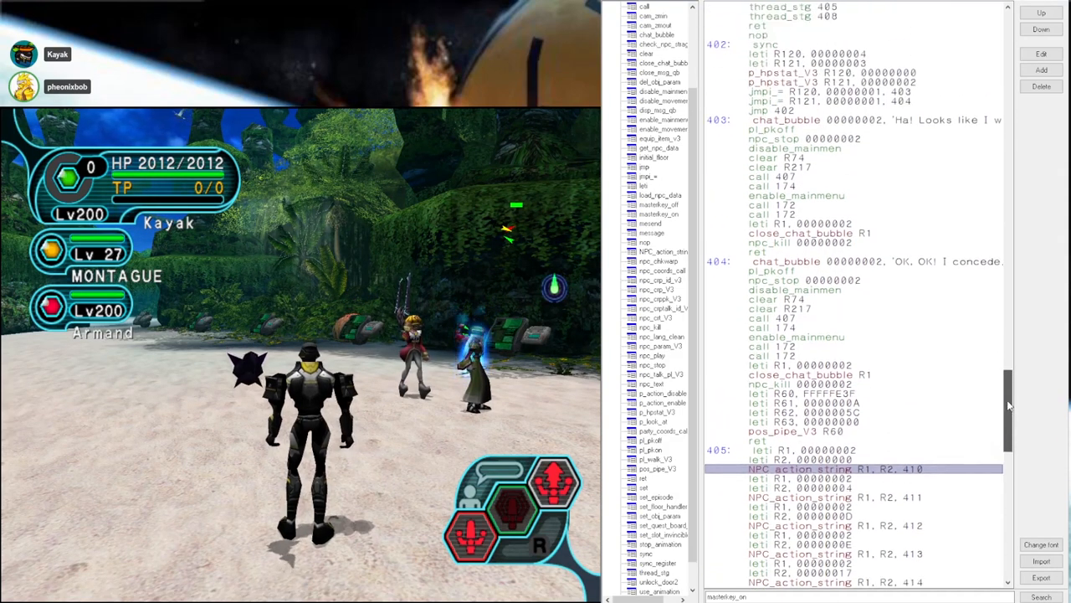